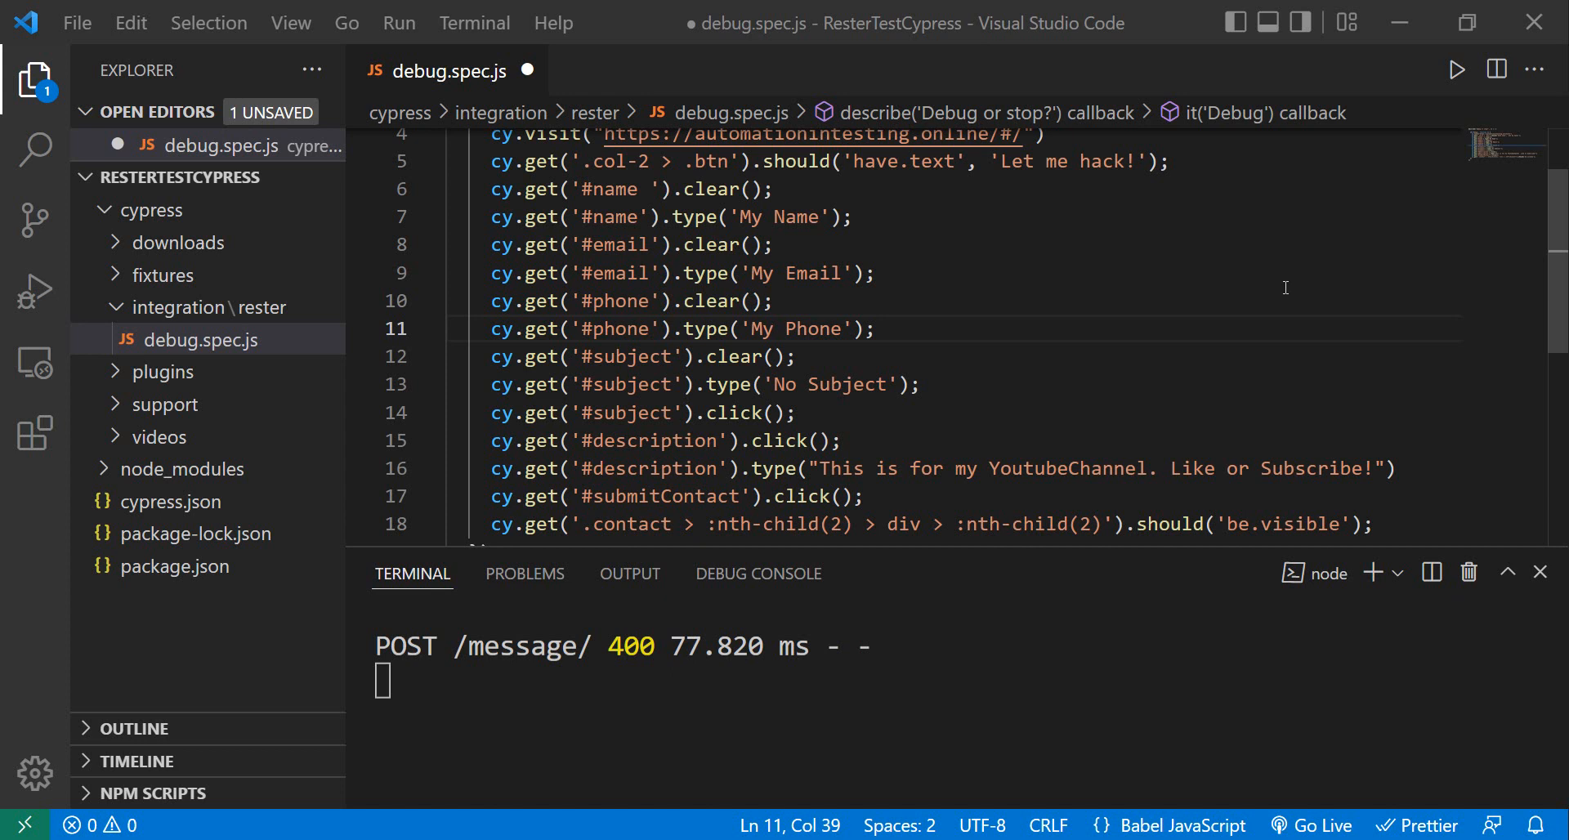
mouse_move(881, 549)
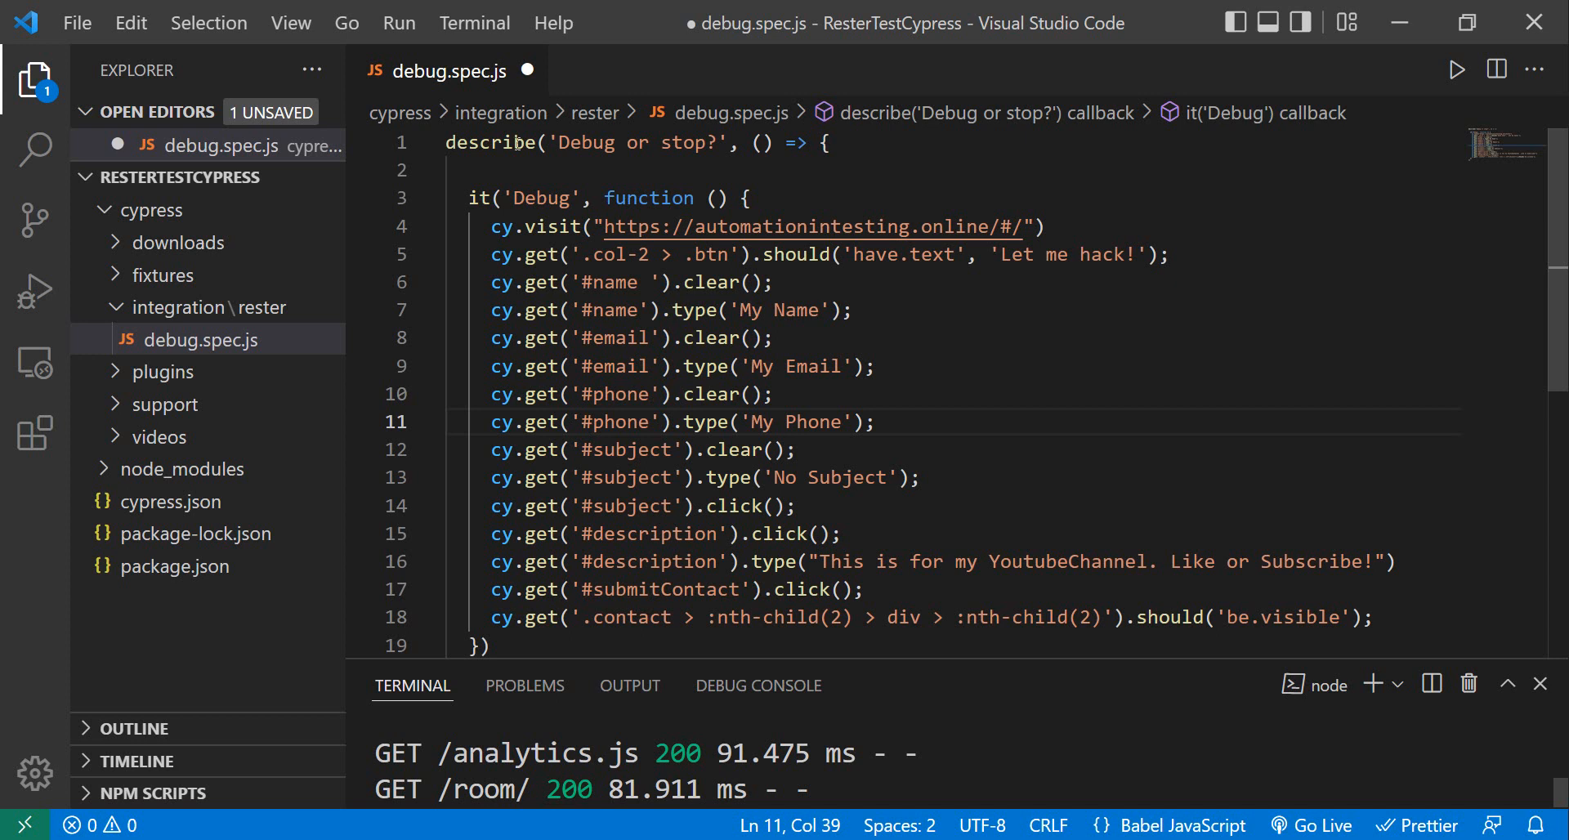
mouse_move(985, 481)
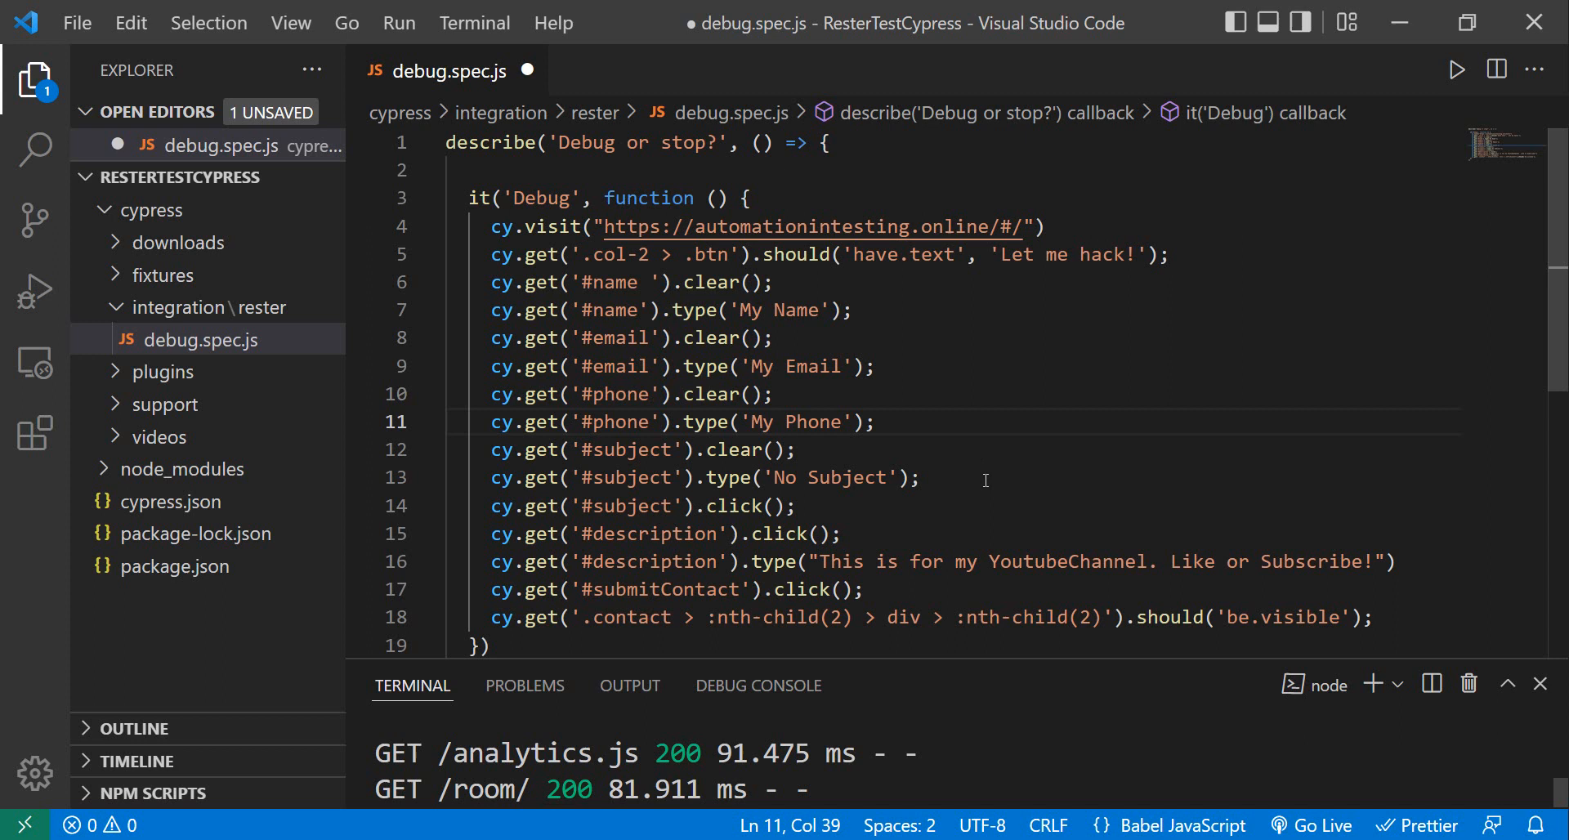
mouse_move(942, 438)
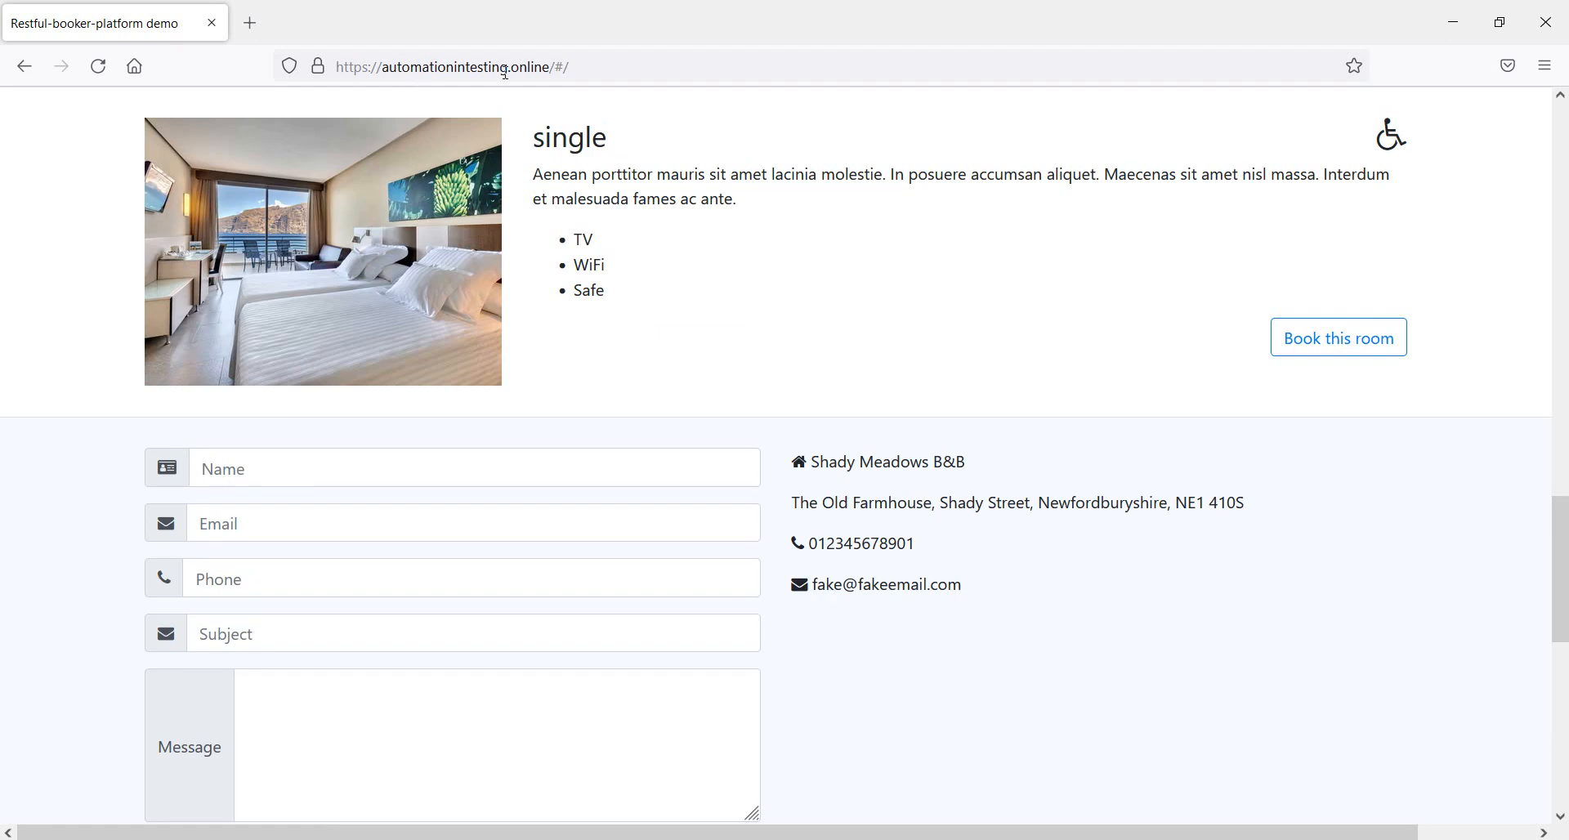
Step: Scroll the demo page until the whole contact form and its Submit button are visible
scroll("down", 3)
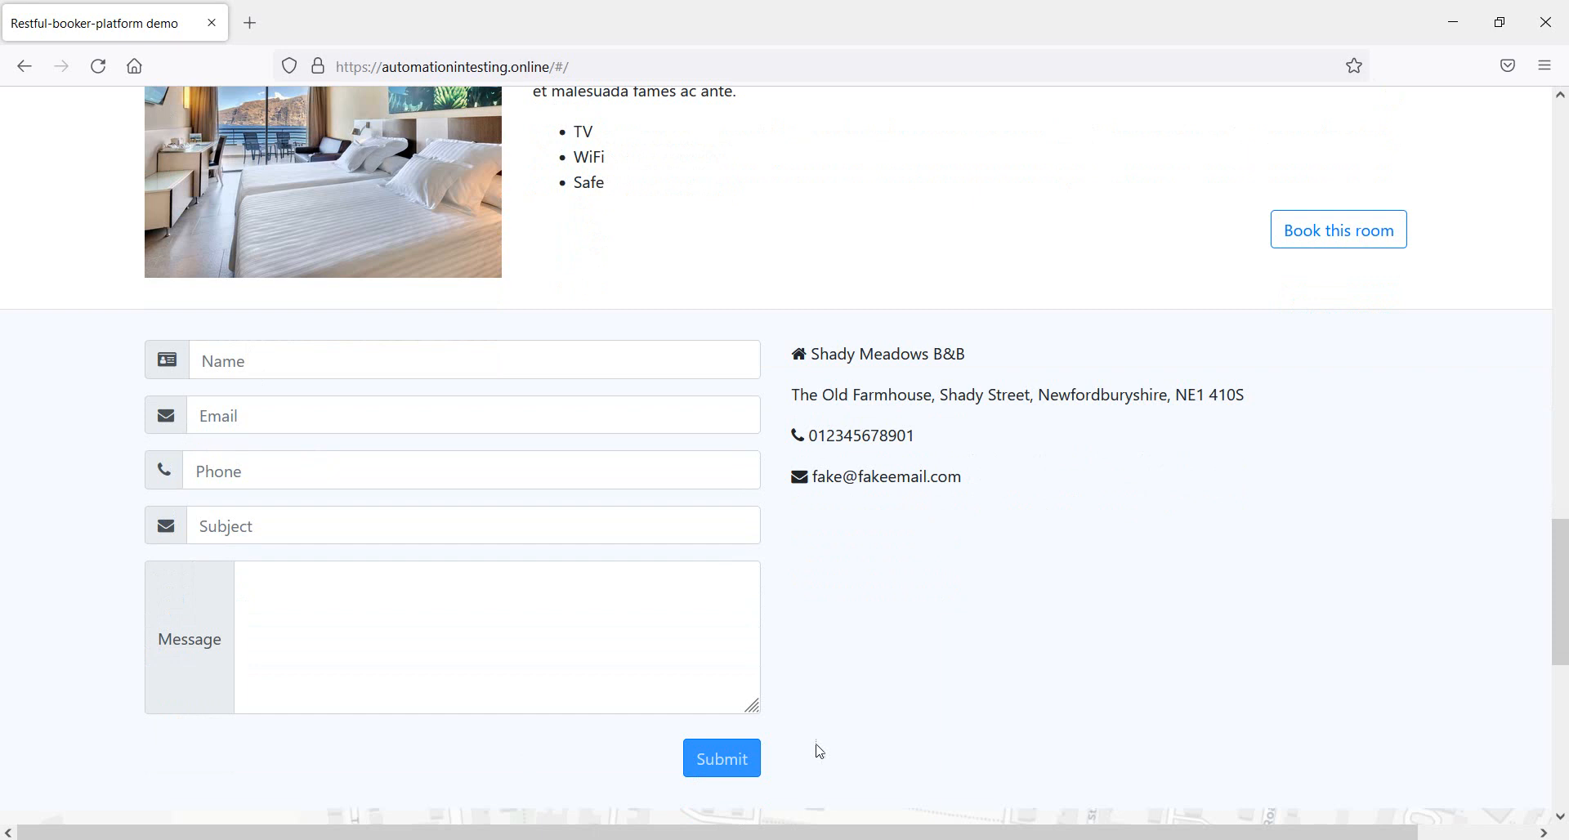
mouse_move(897, 683)
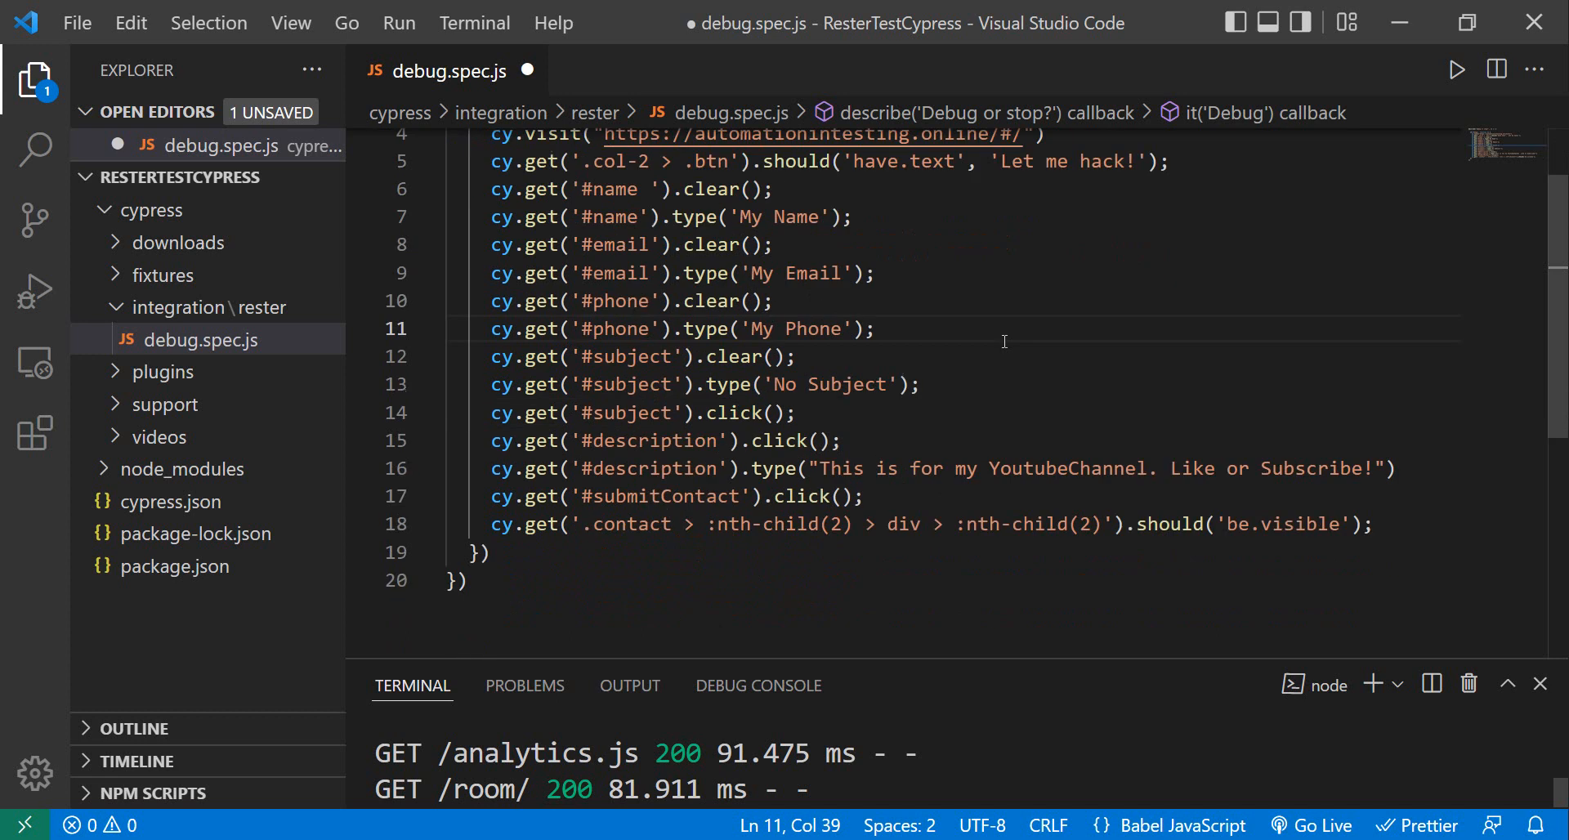
scroll("up", 3)
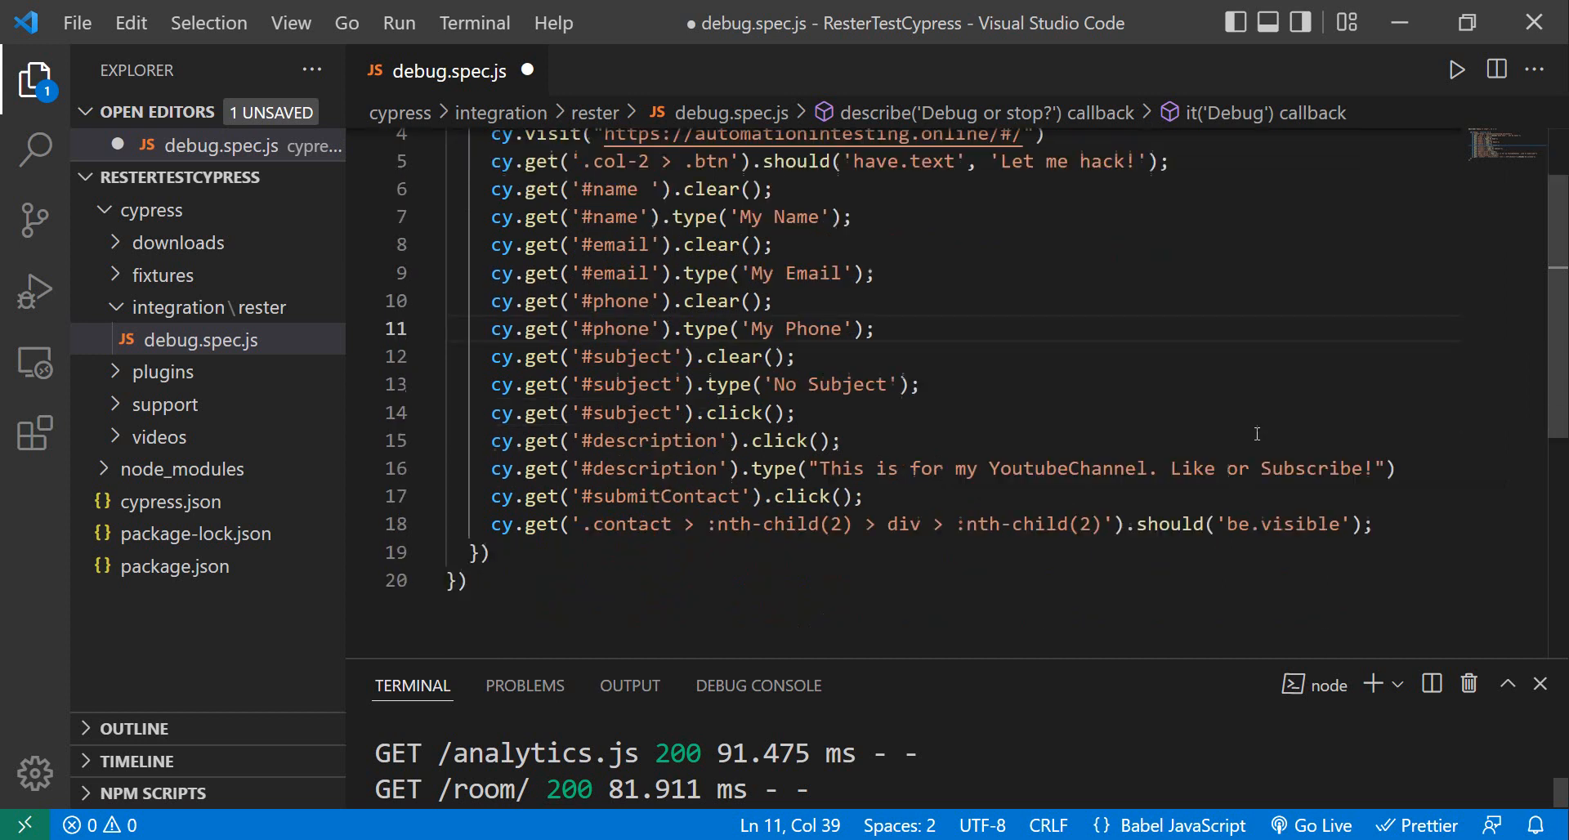
mouse_move(1218, 467)
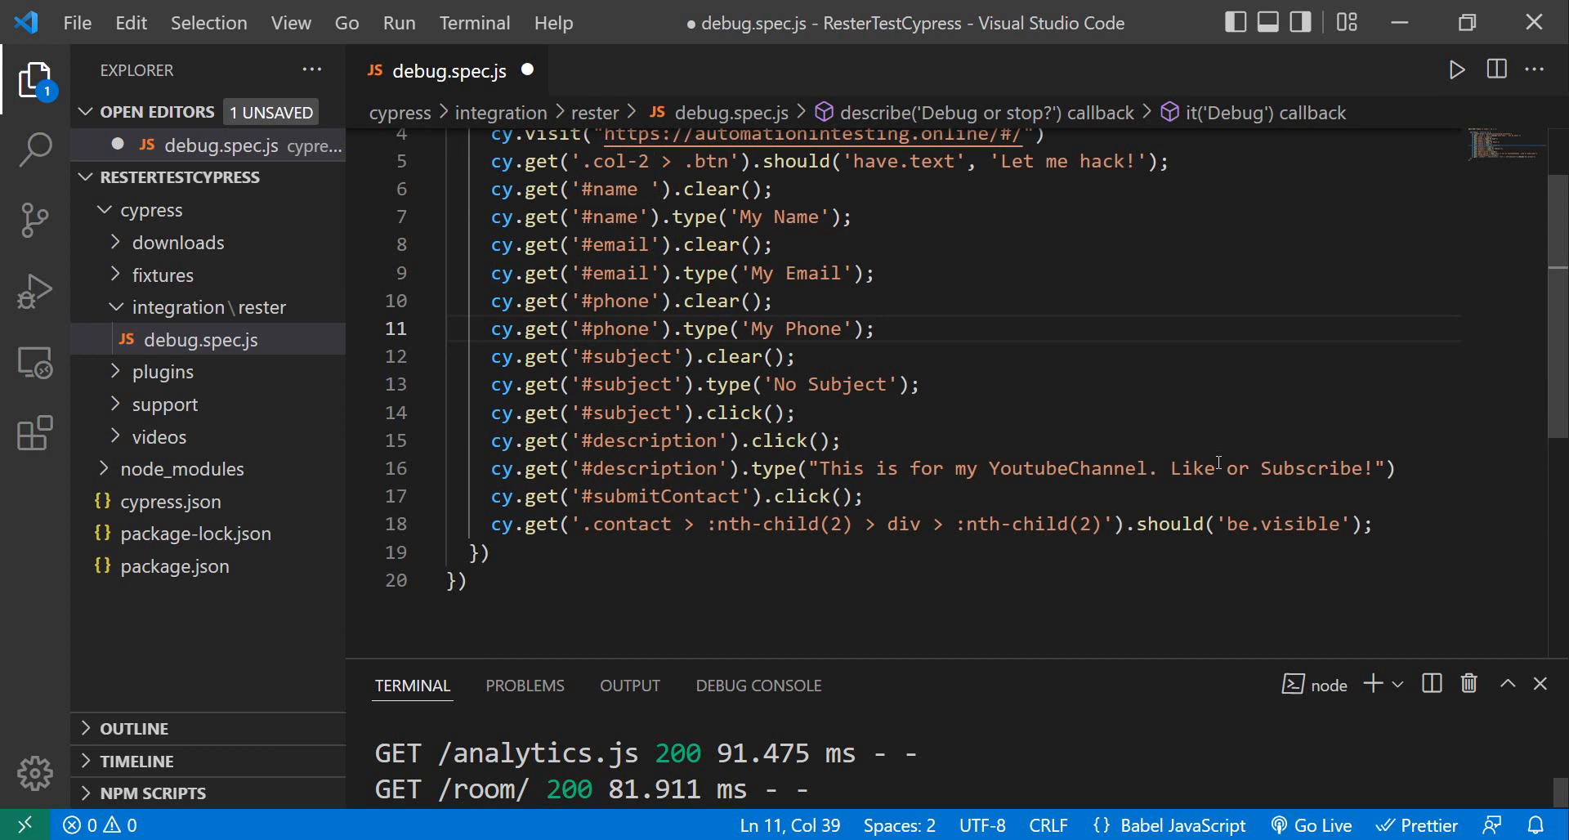
scroll("up", 3)
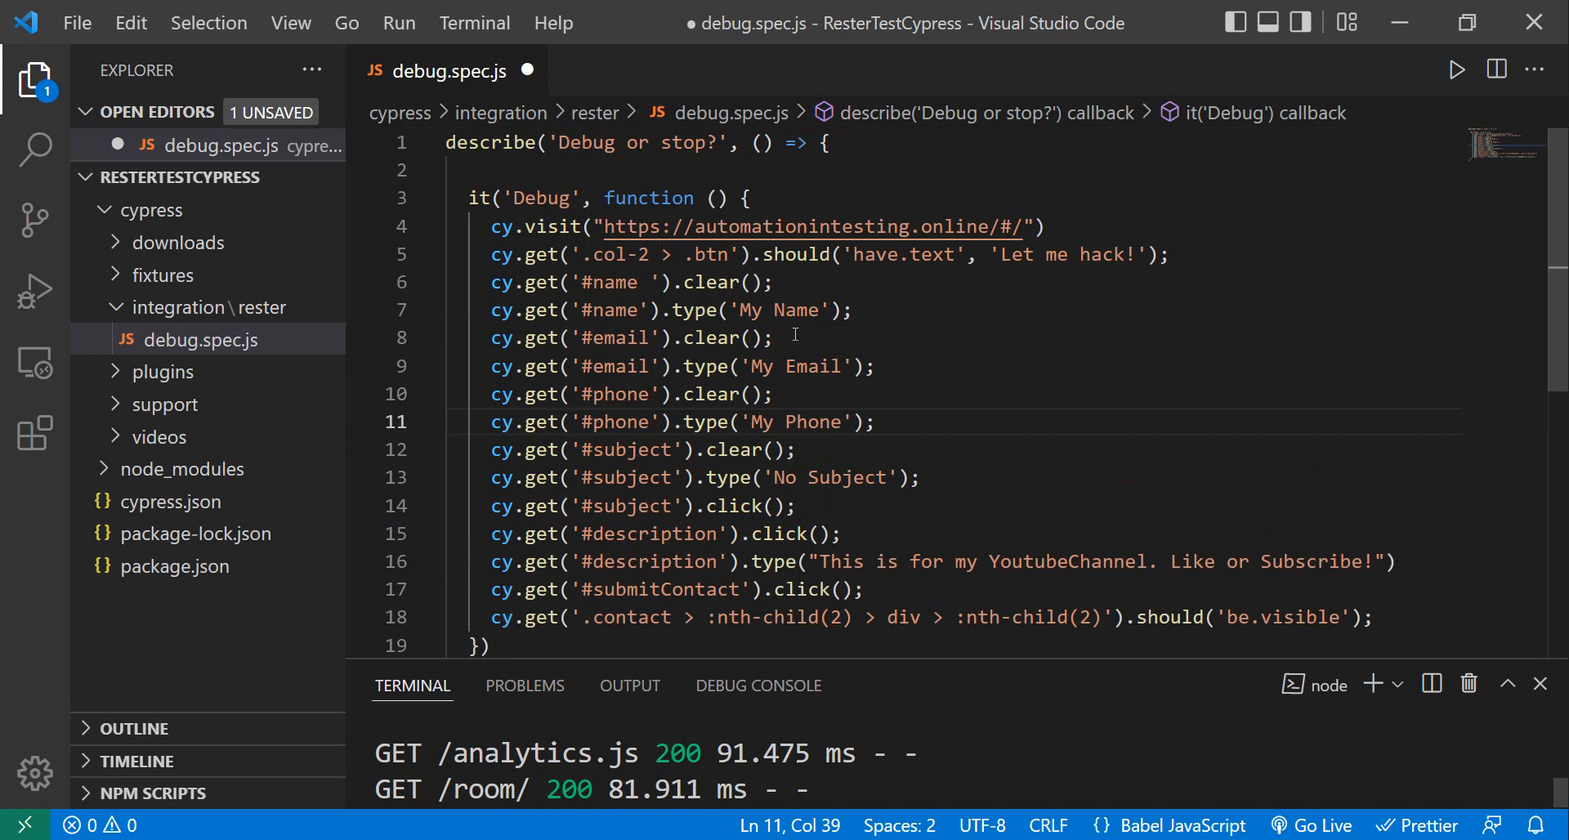
mouse_move(862, 642)
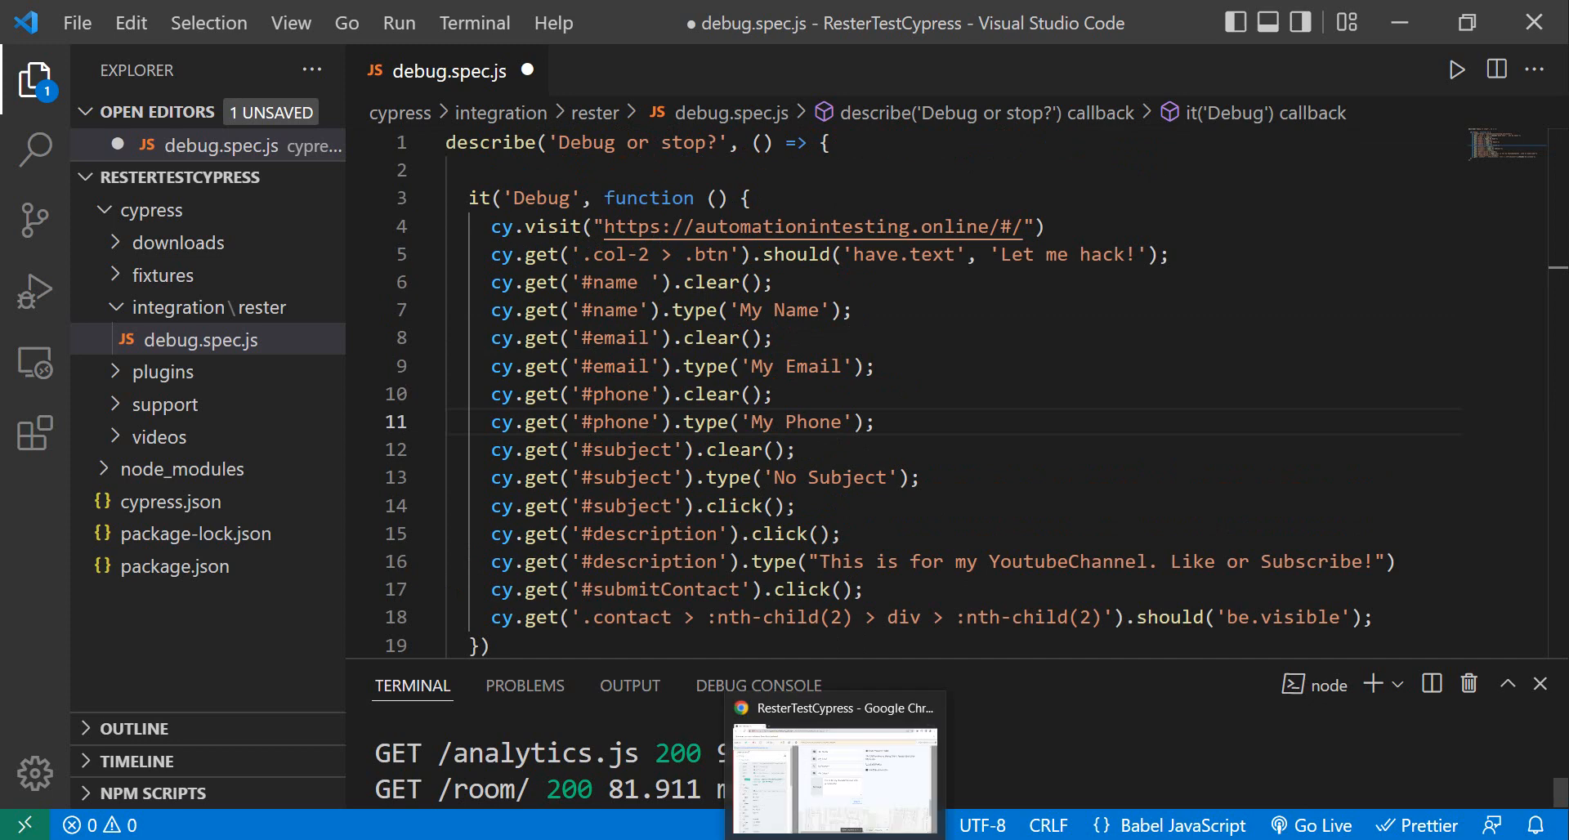
Step: Launch the debug.spec.js test in Chrome 100 from the Cypress Tests tab
left_click(834, 770)
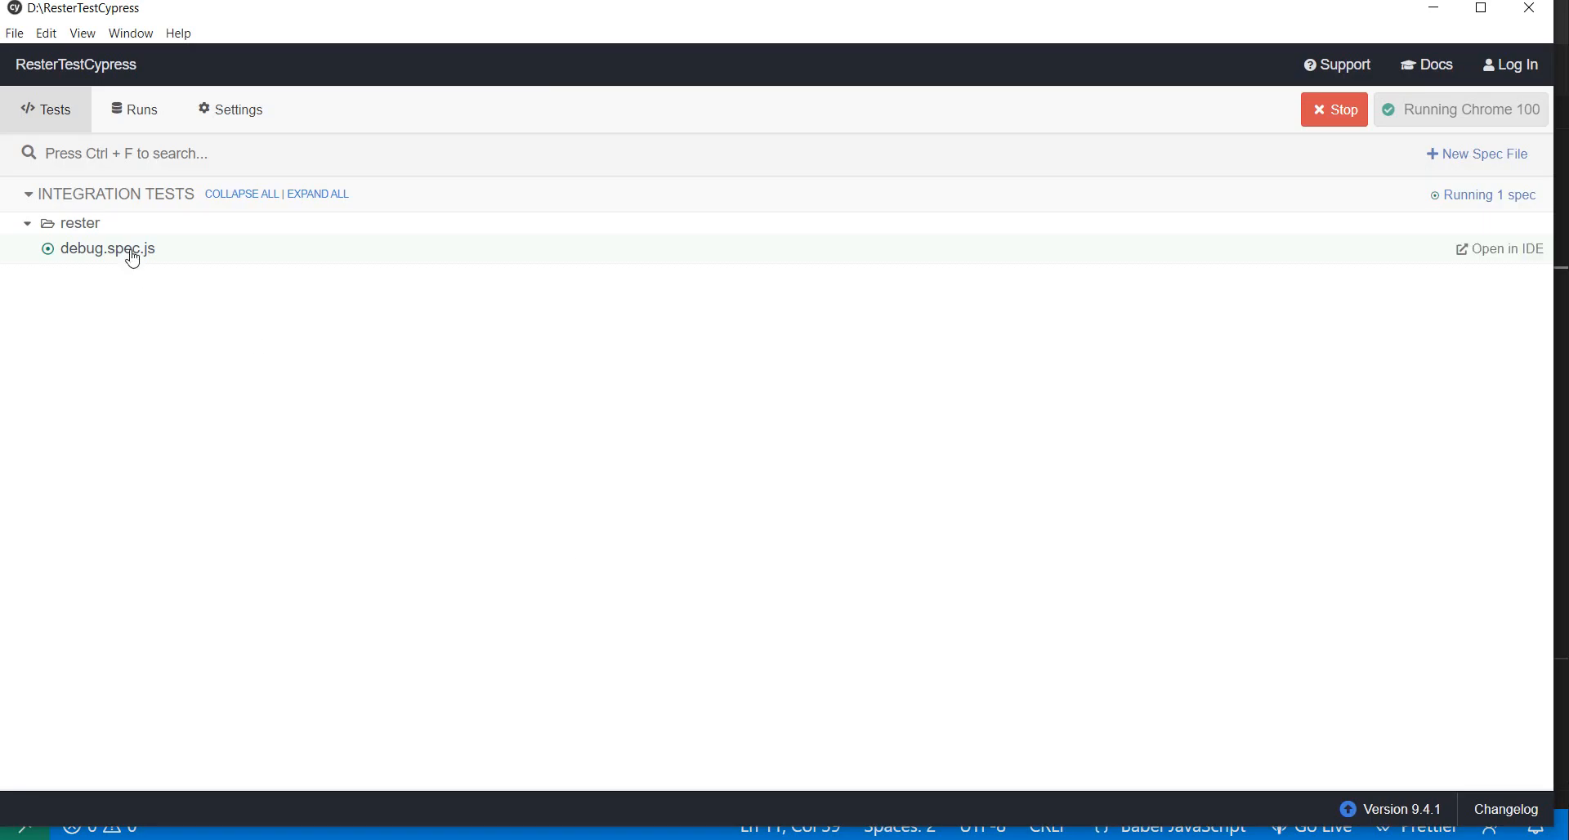
left_click(1333, 110)
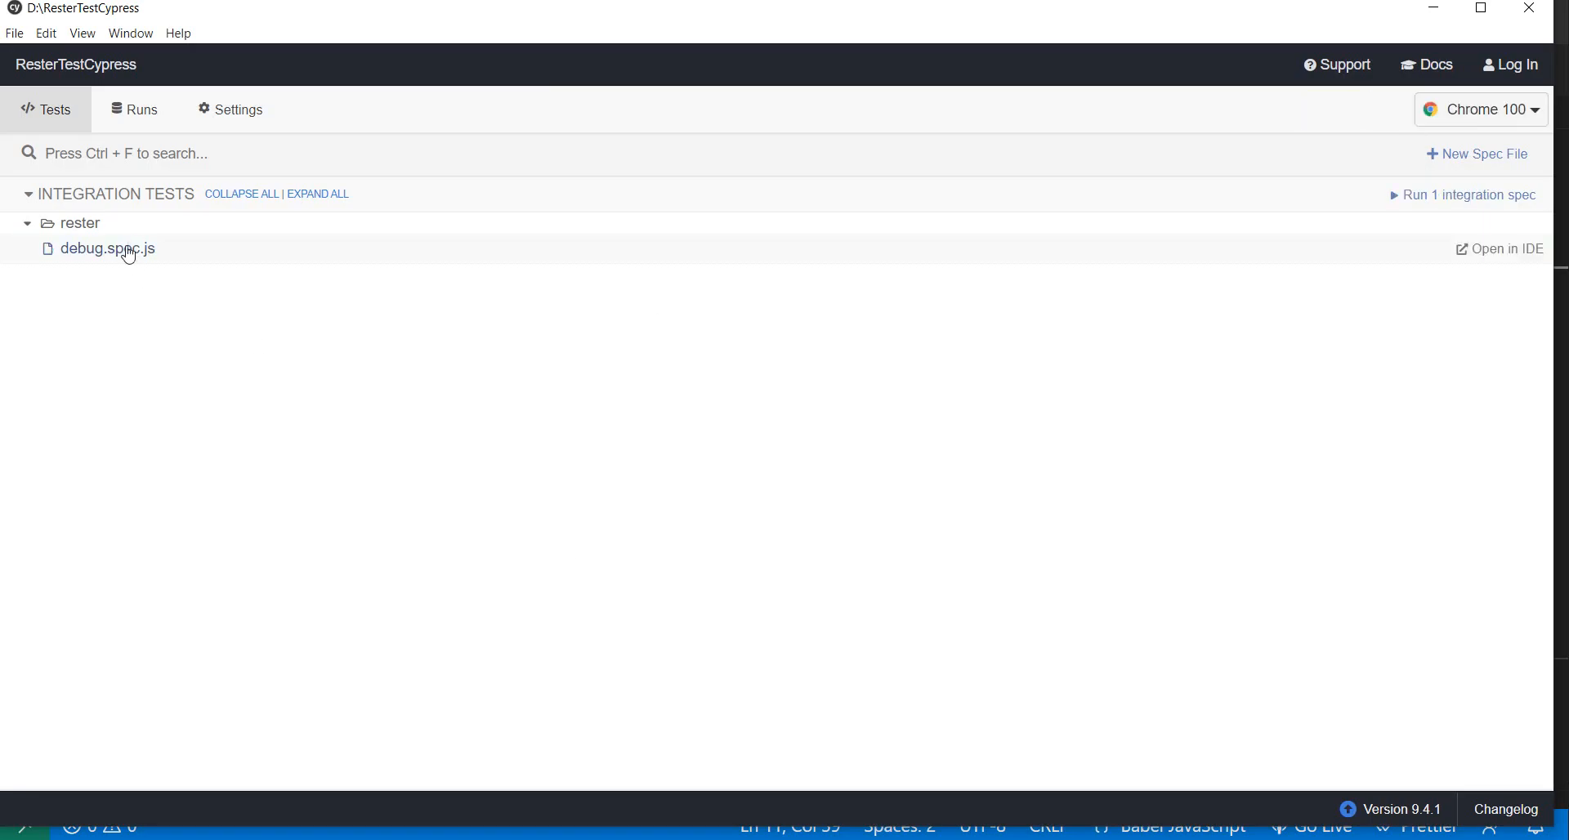
left_click(108, 249)
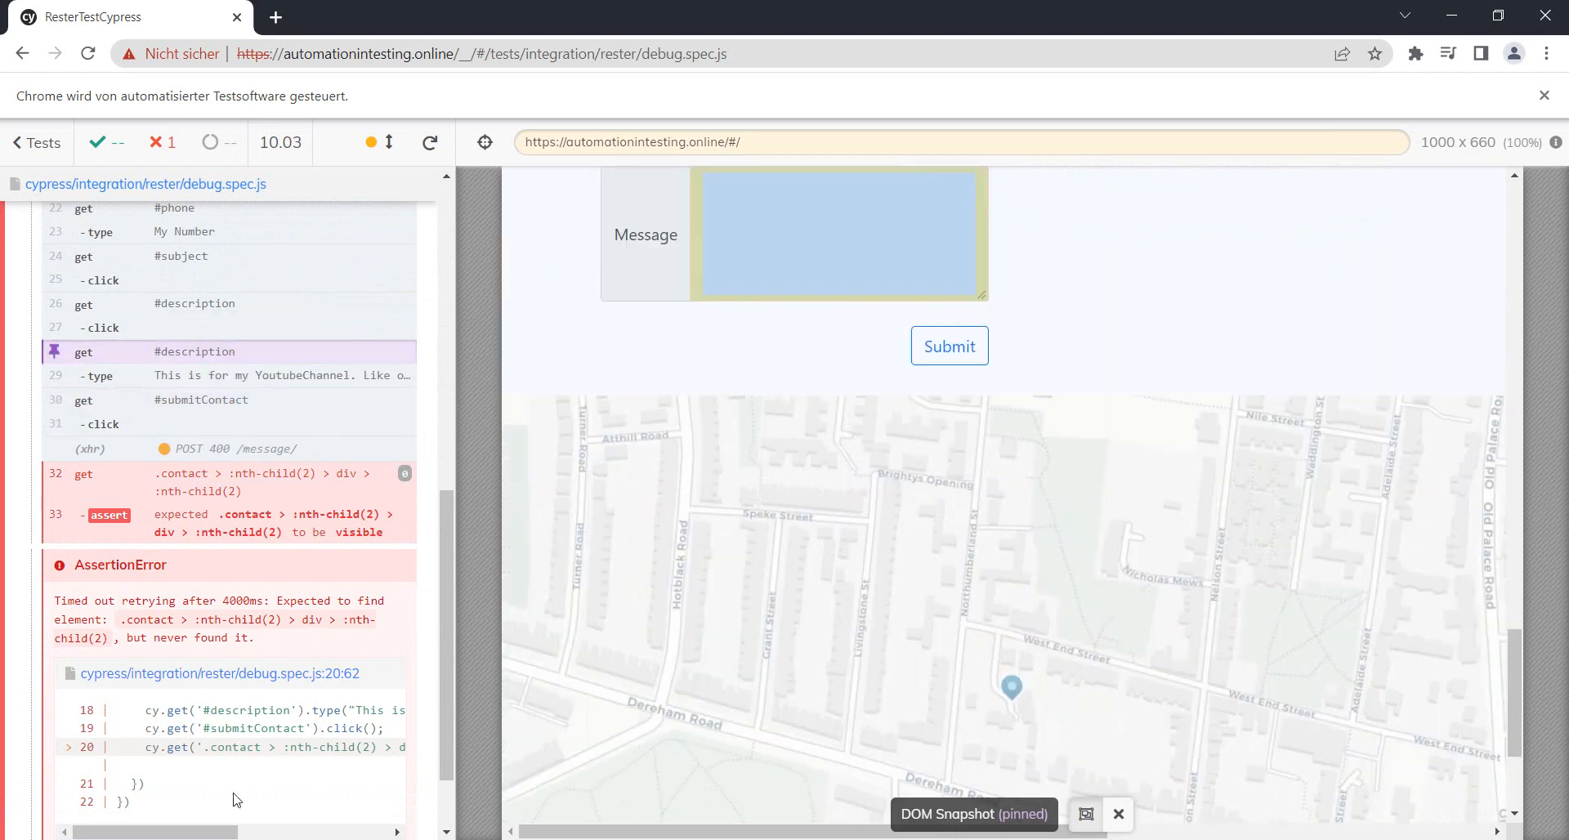
Step: Inspect the AssertionError code frame and the filled-form snapshot with its empty message box
scroll("down", 3)
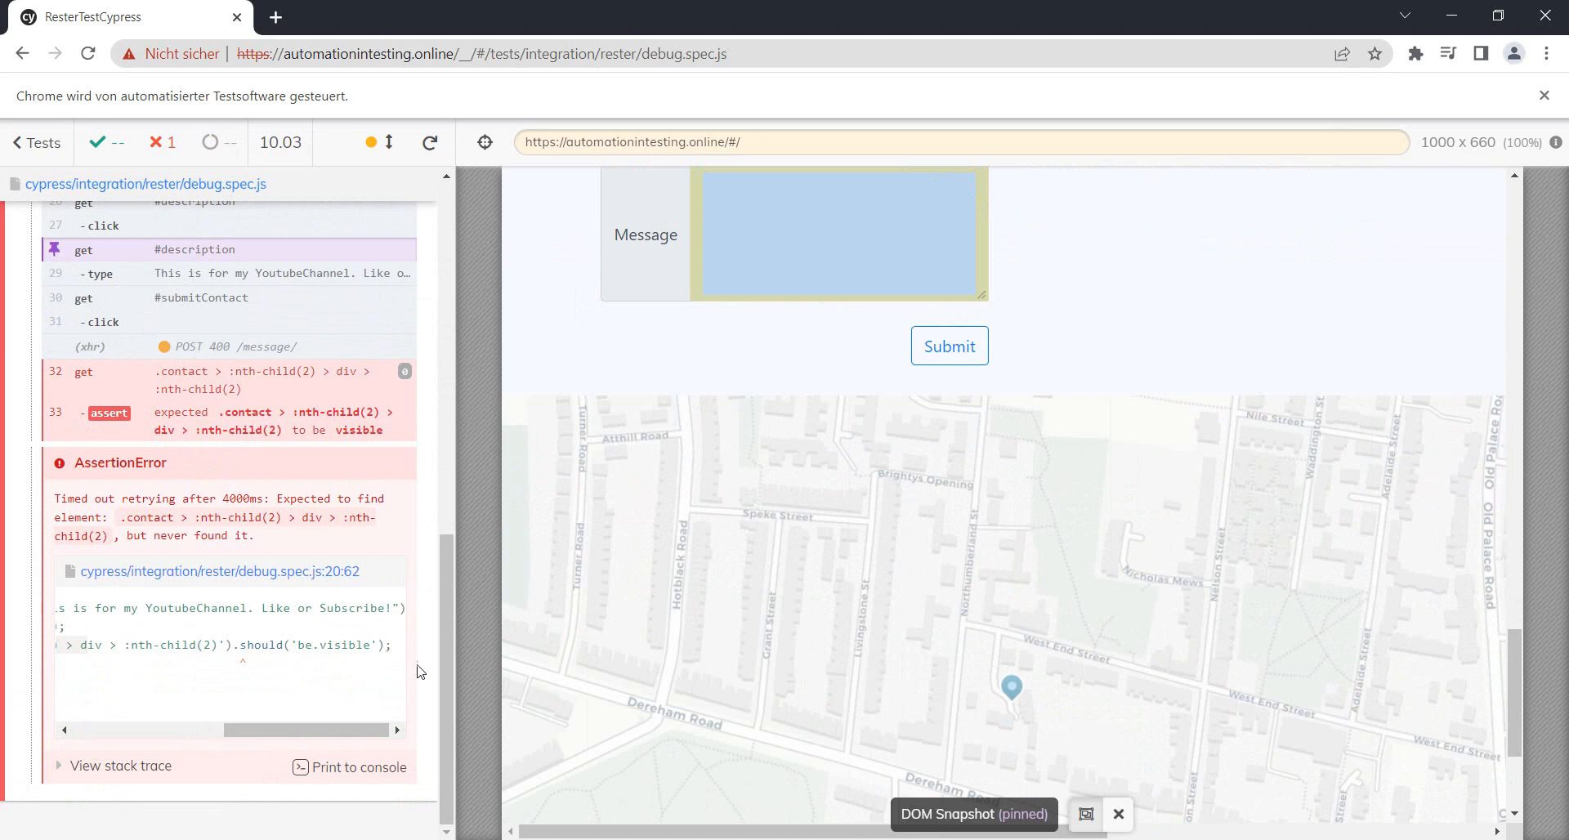
mouse_move(338, 651)
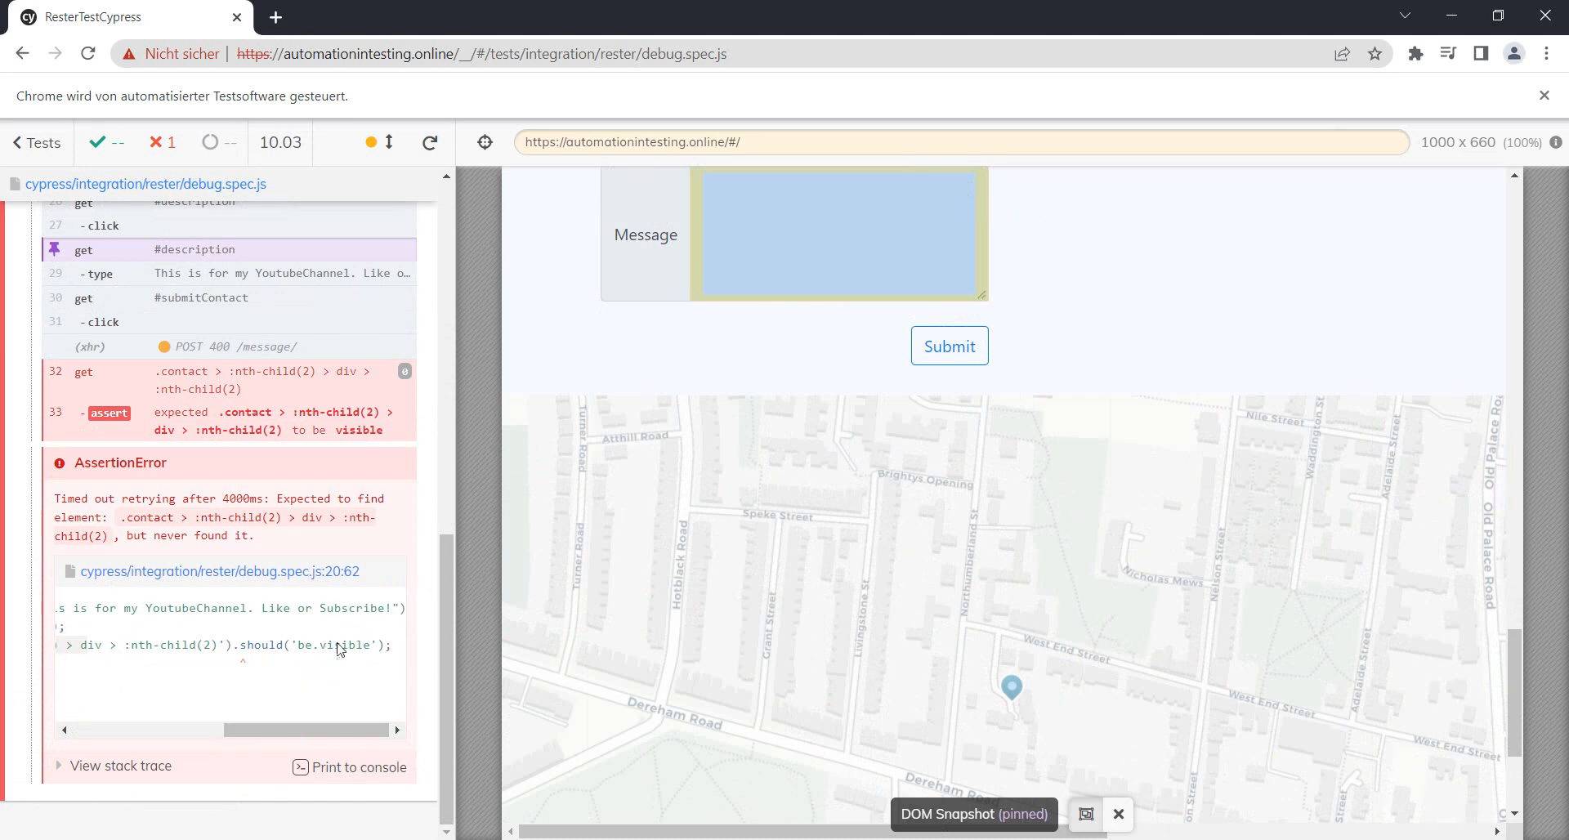
scroll("left", 3)
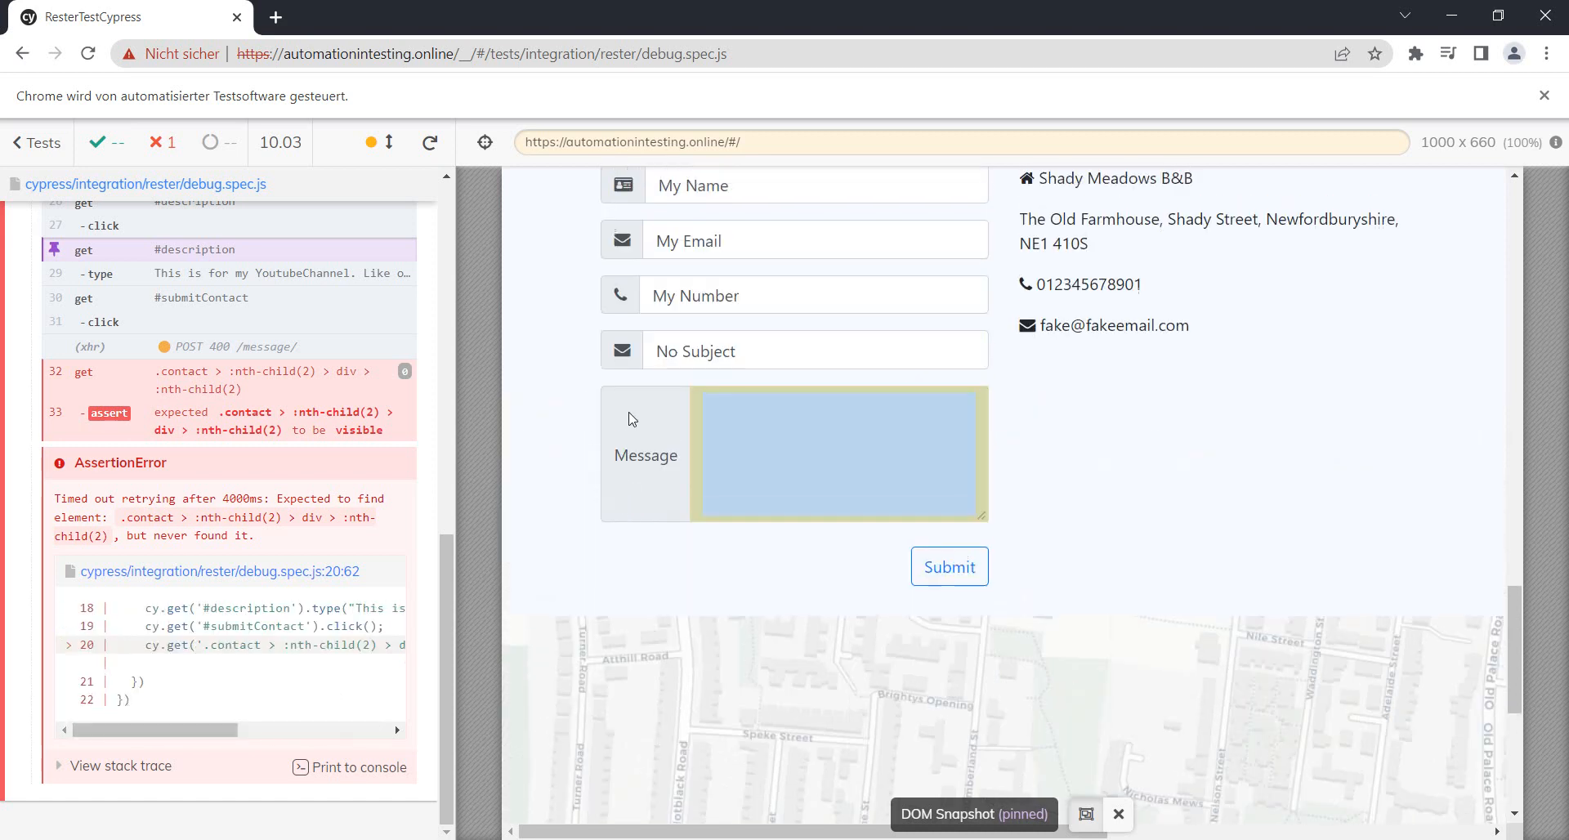
scroll("up", 3)
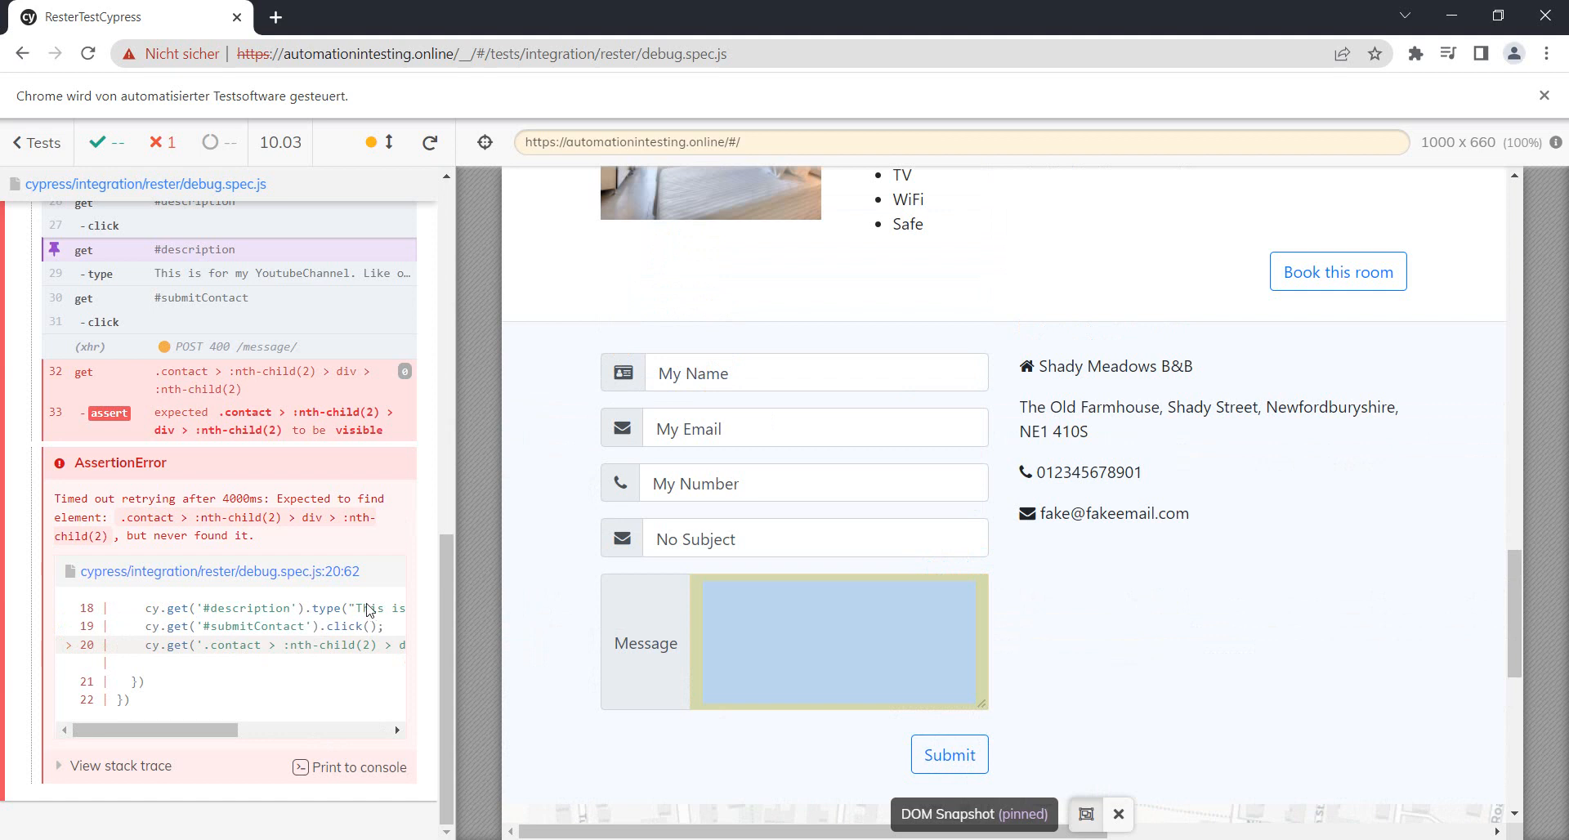
mouse_move(367, 599)
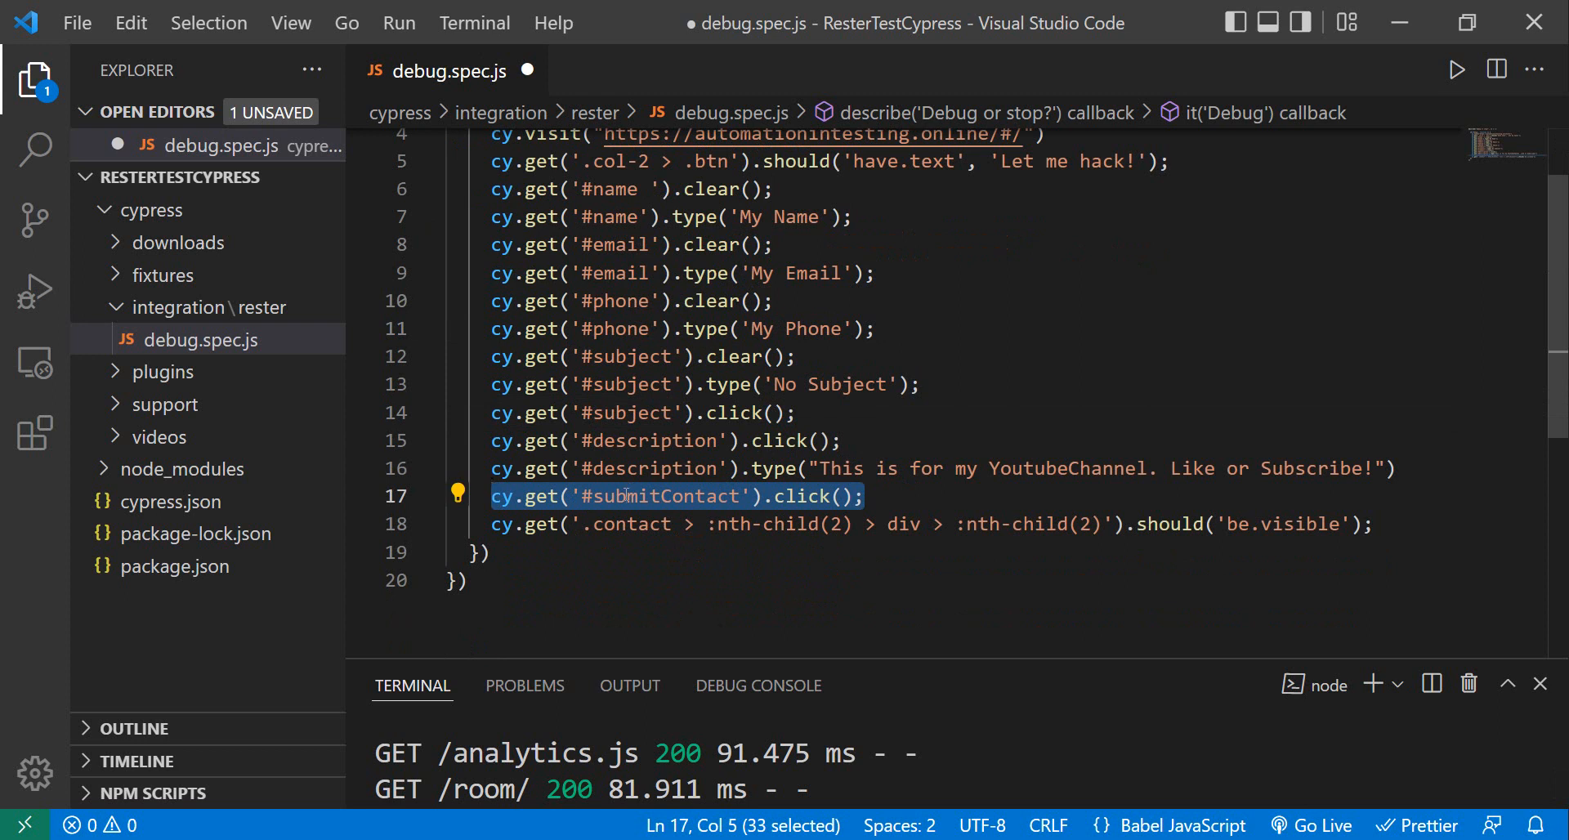
Step: Chain .debug() onto the submit click on line 17 and save the spec
left_click(850, 495)
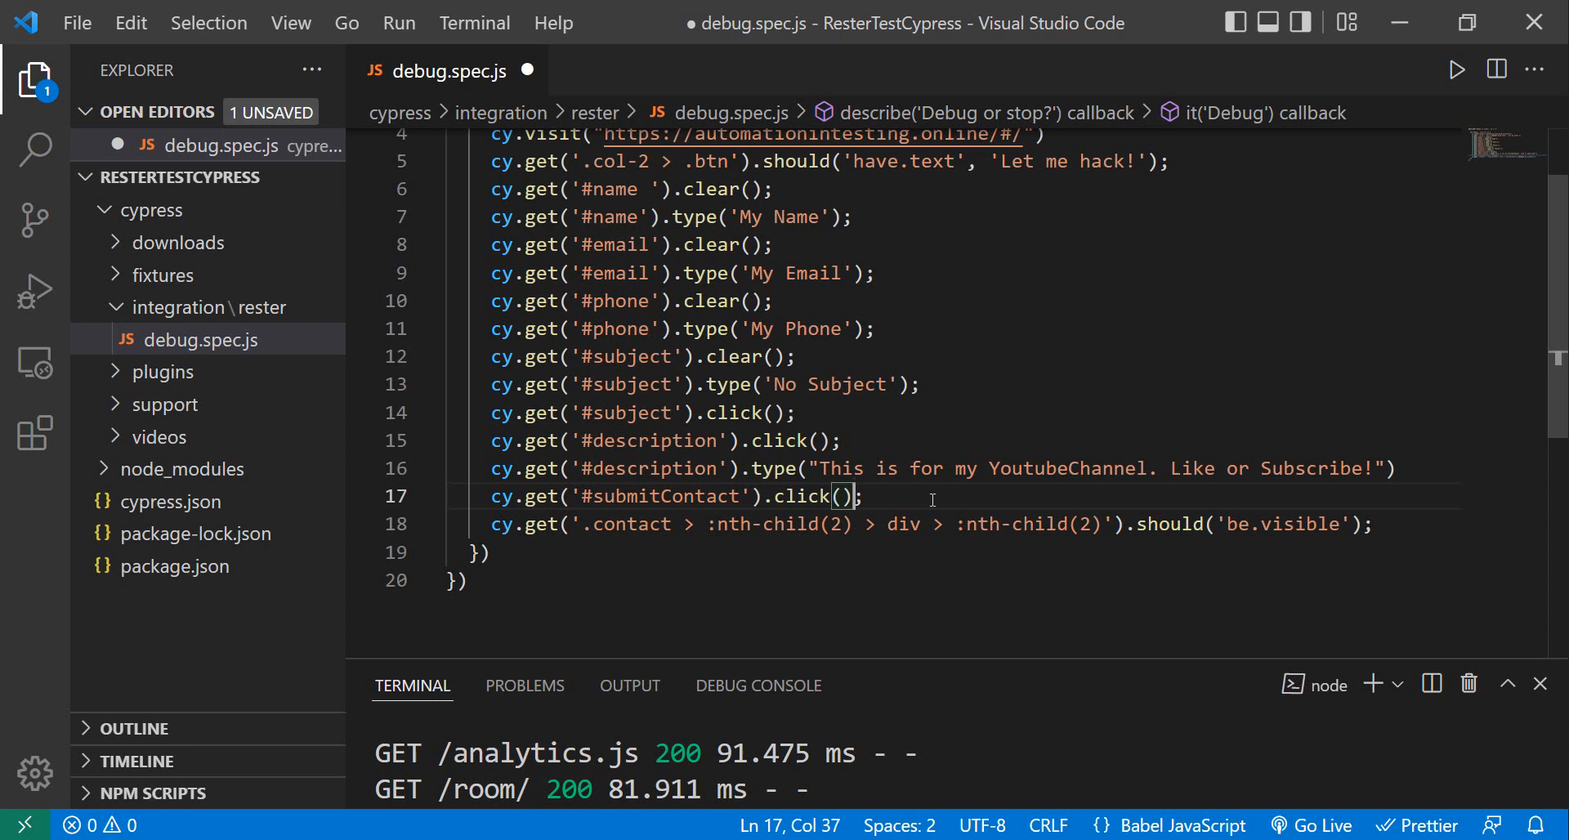
type(".debug(")
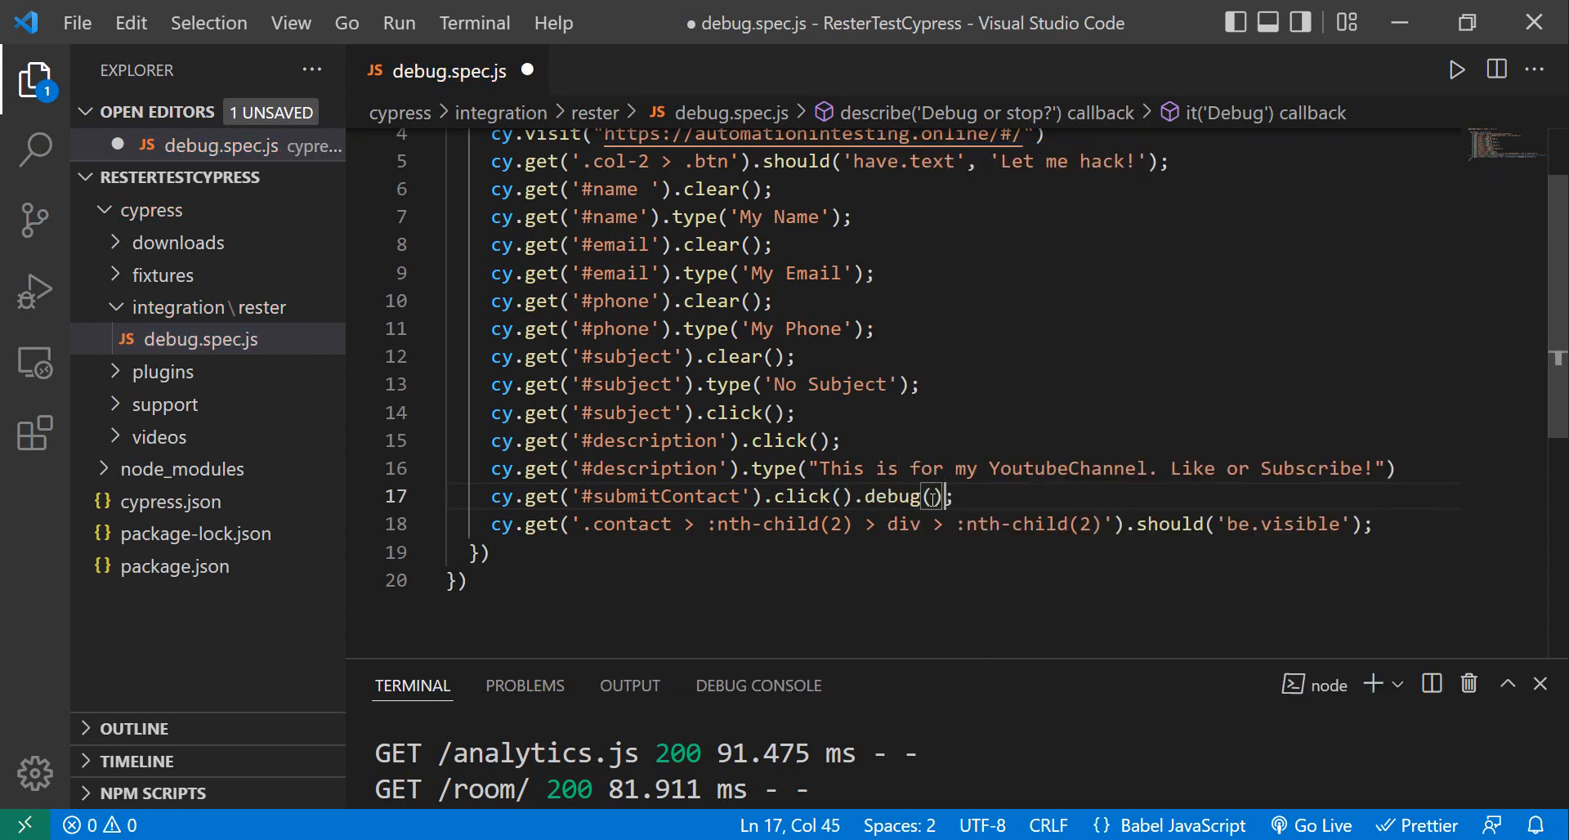
key("ctrl+s")
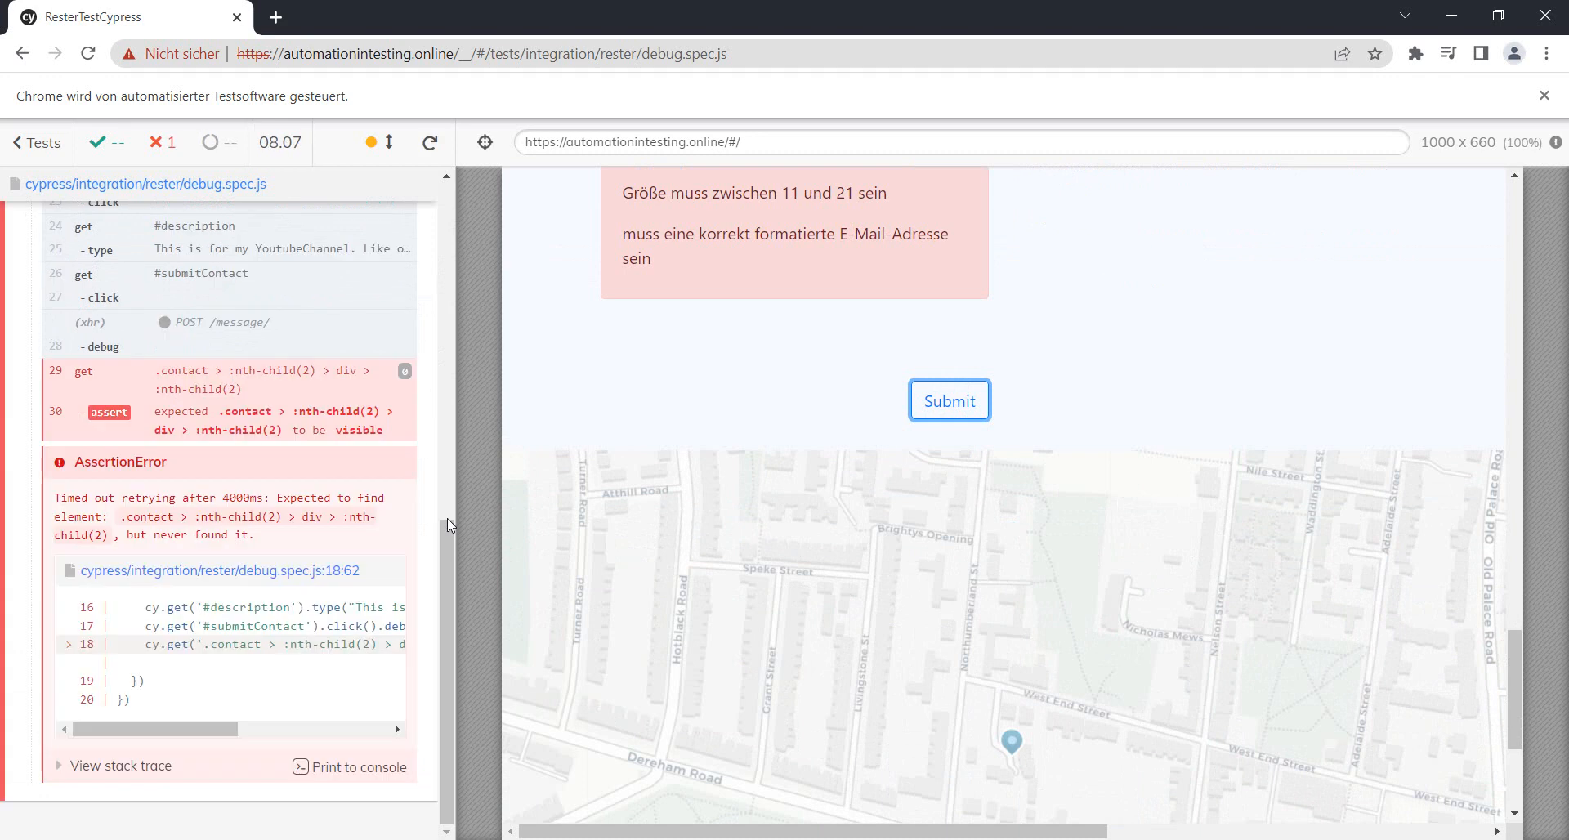
mouse_move(550, 625)
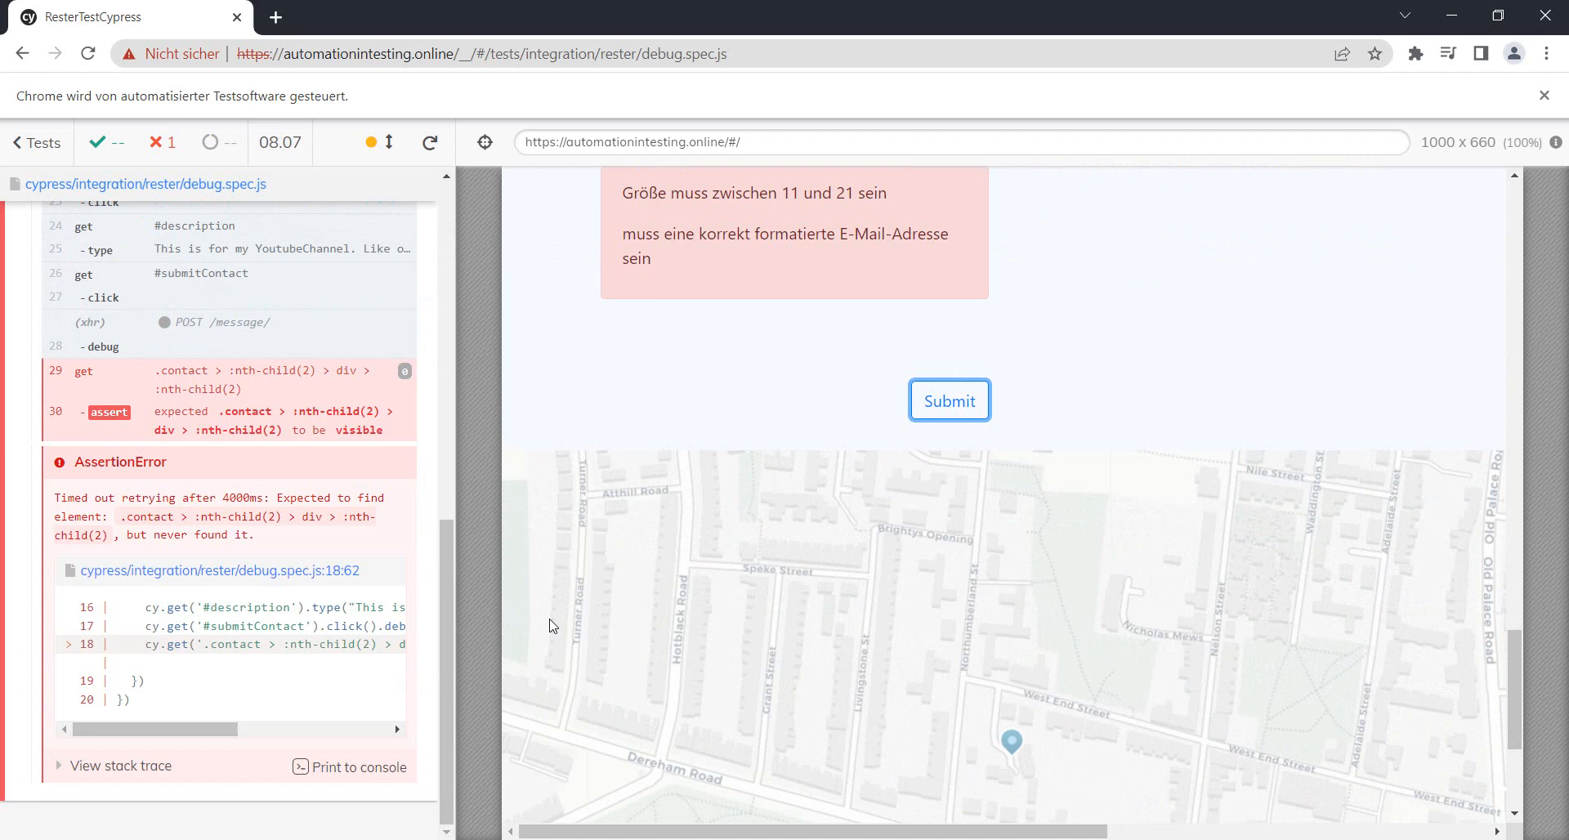
Step: Open Chrome DevTools on the app preview via Untersuchen (Inspect)
right_click(549, 623)
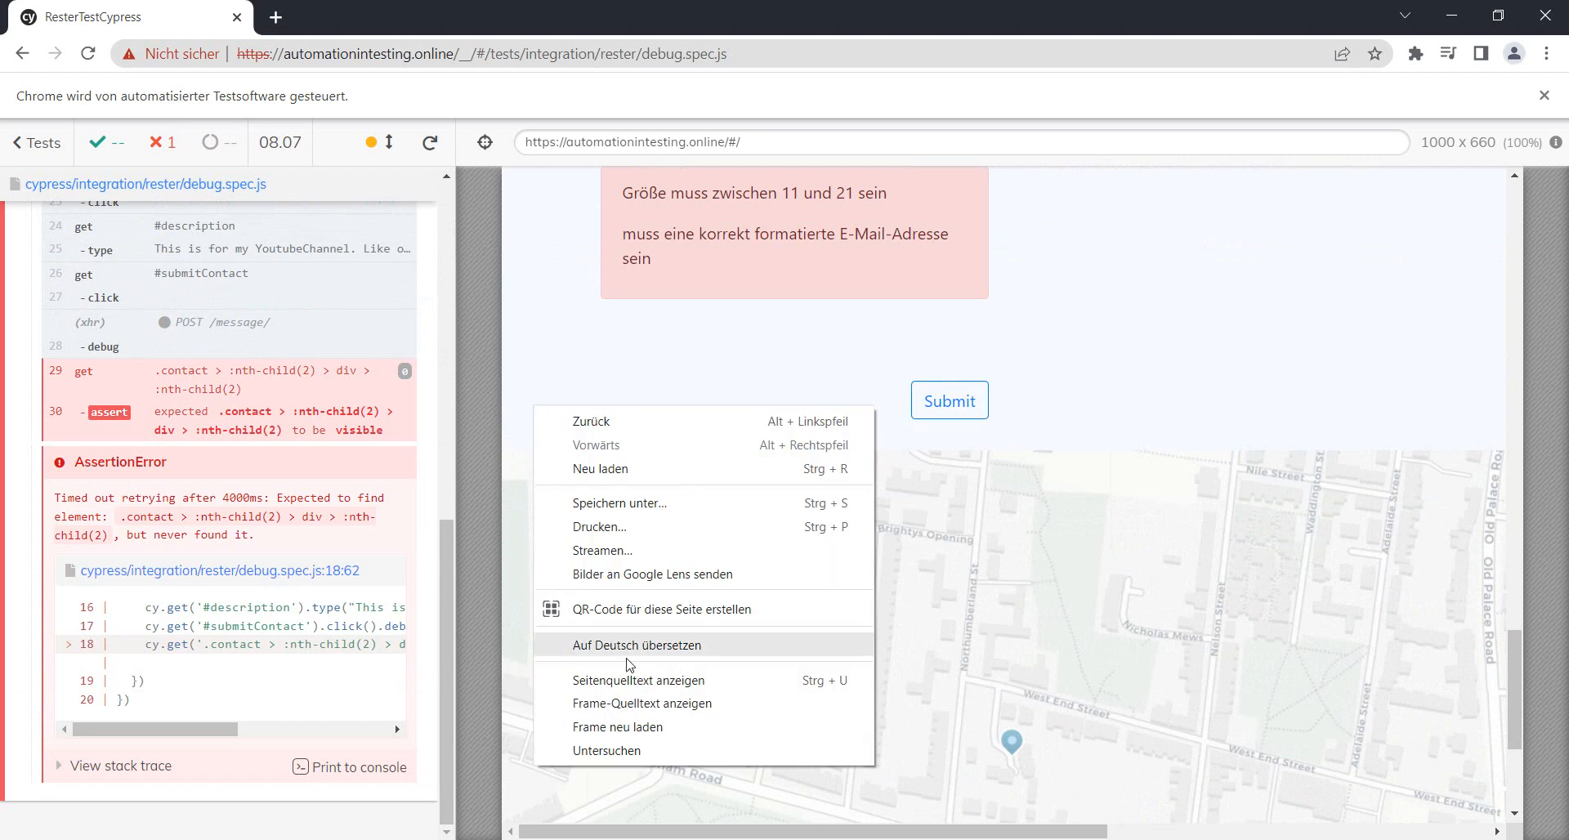
left_click(606, 750)
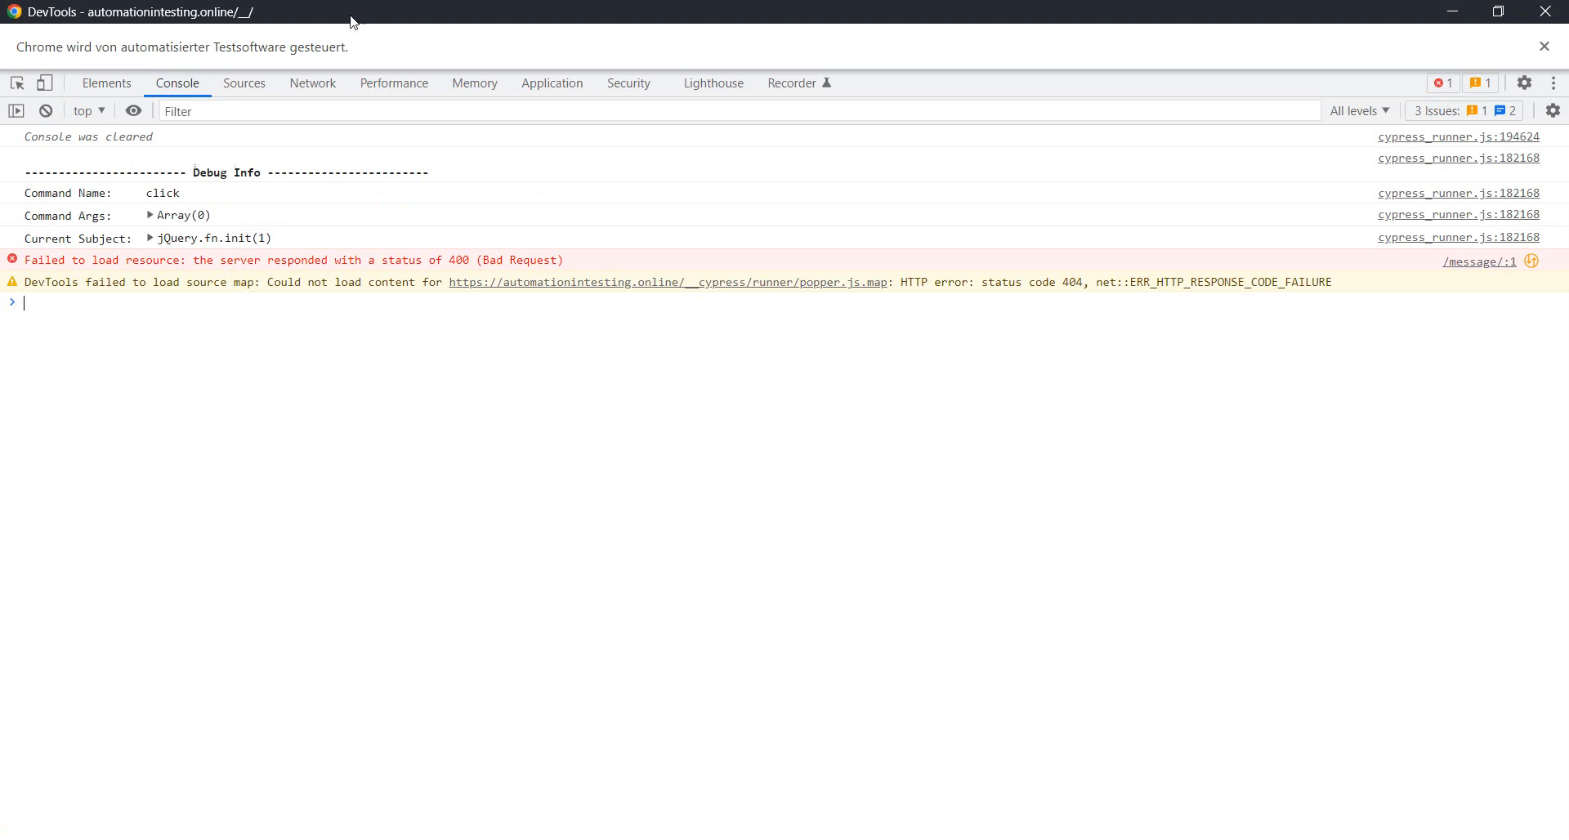
mouse_move(256, 179)
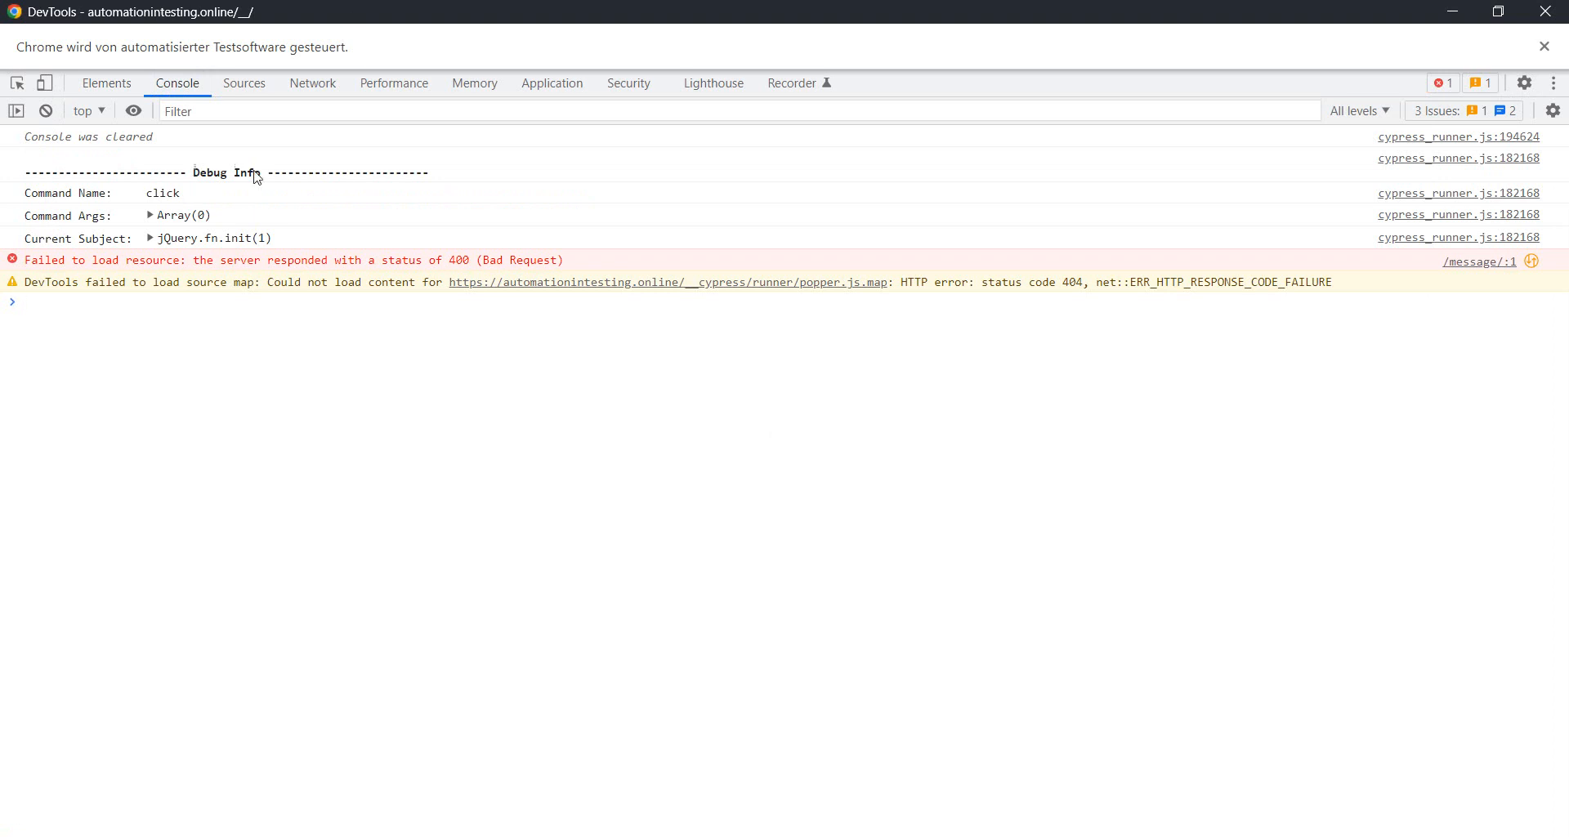
mouse_move(165, 173)
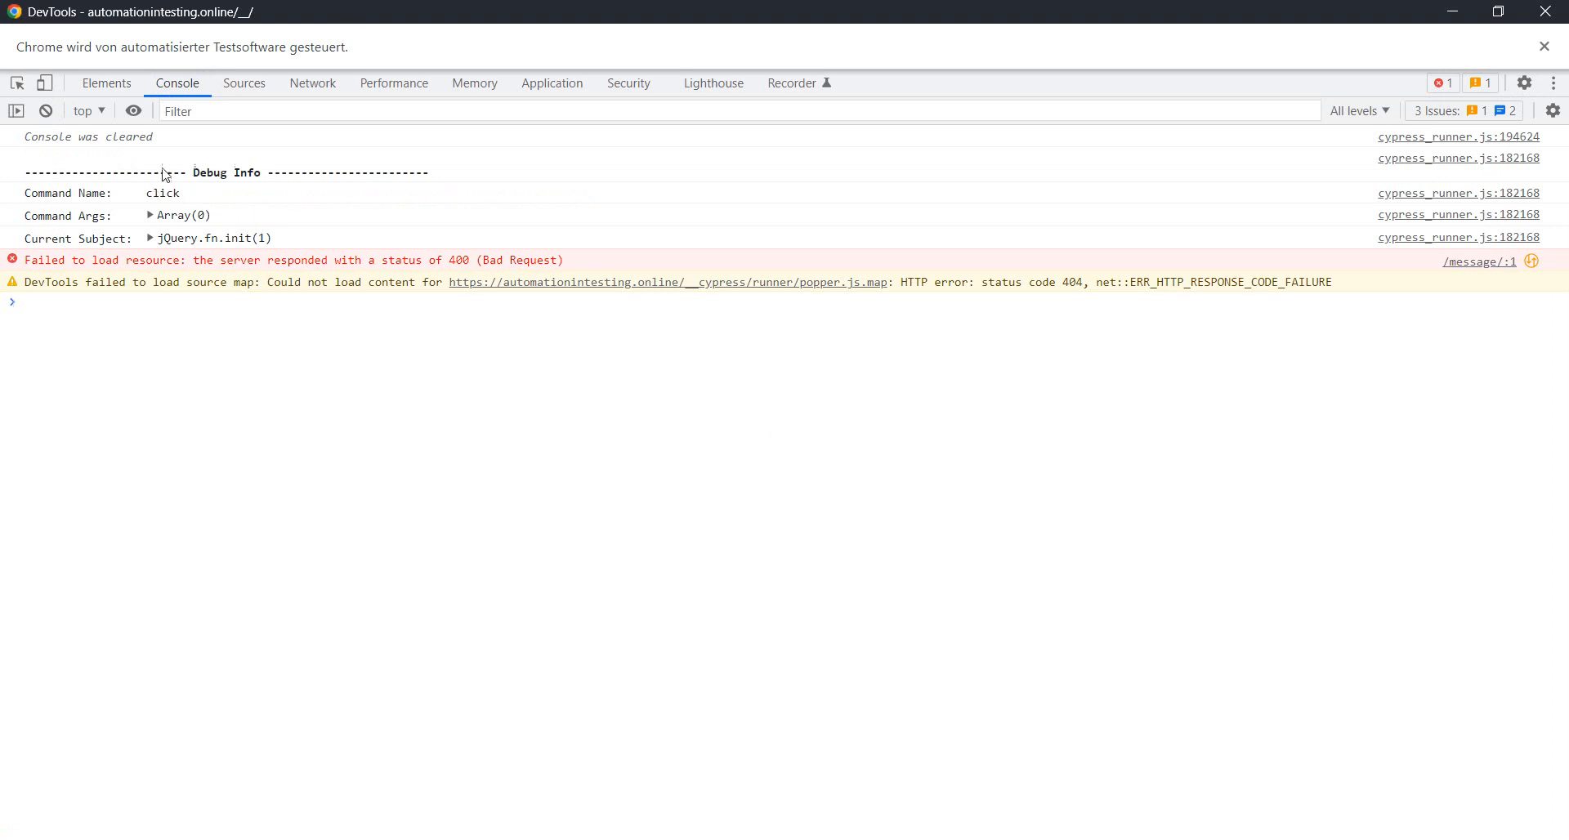
left_click(149, 239)
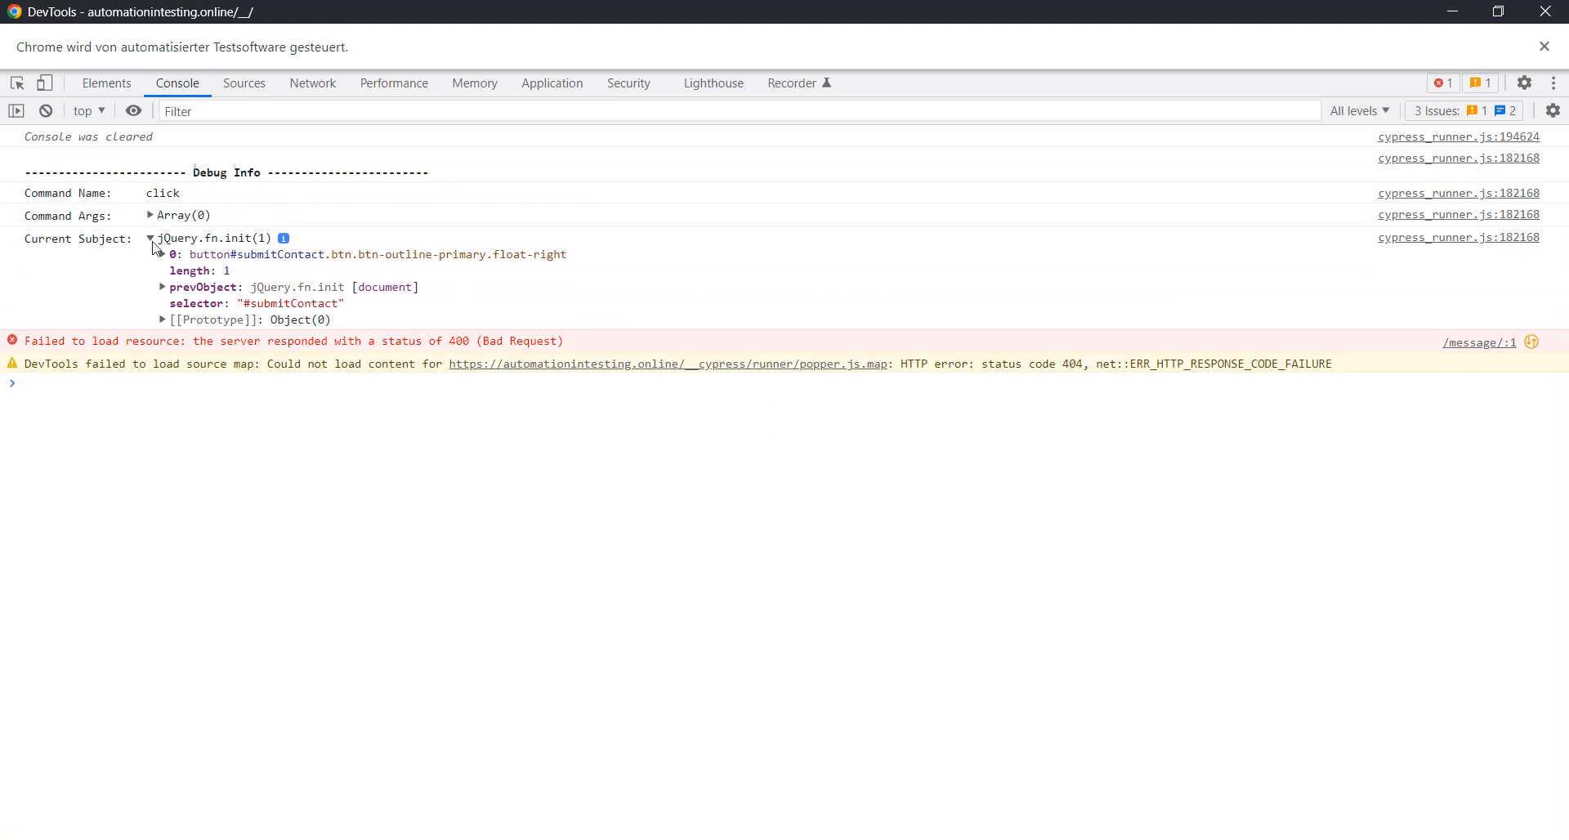
left_click(149, 238)
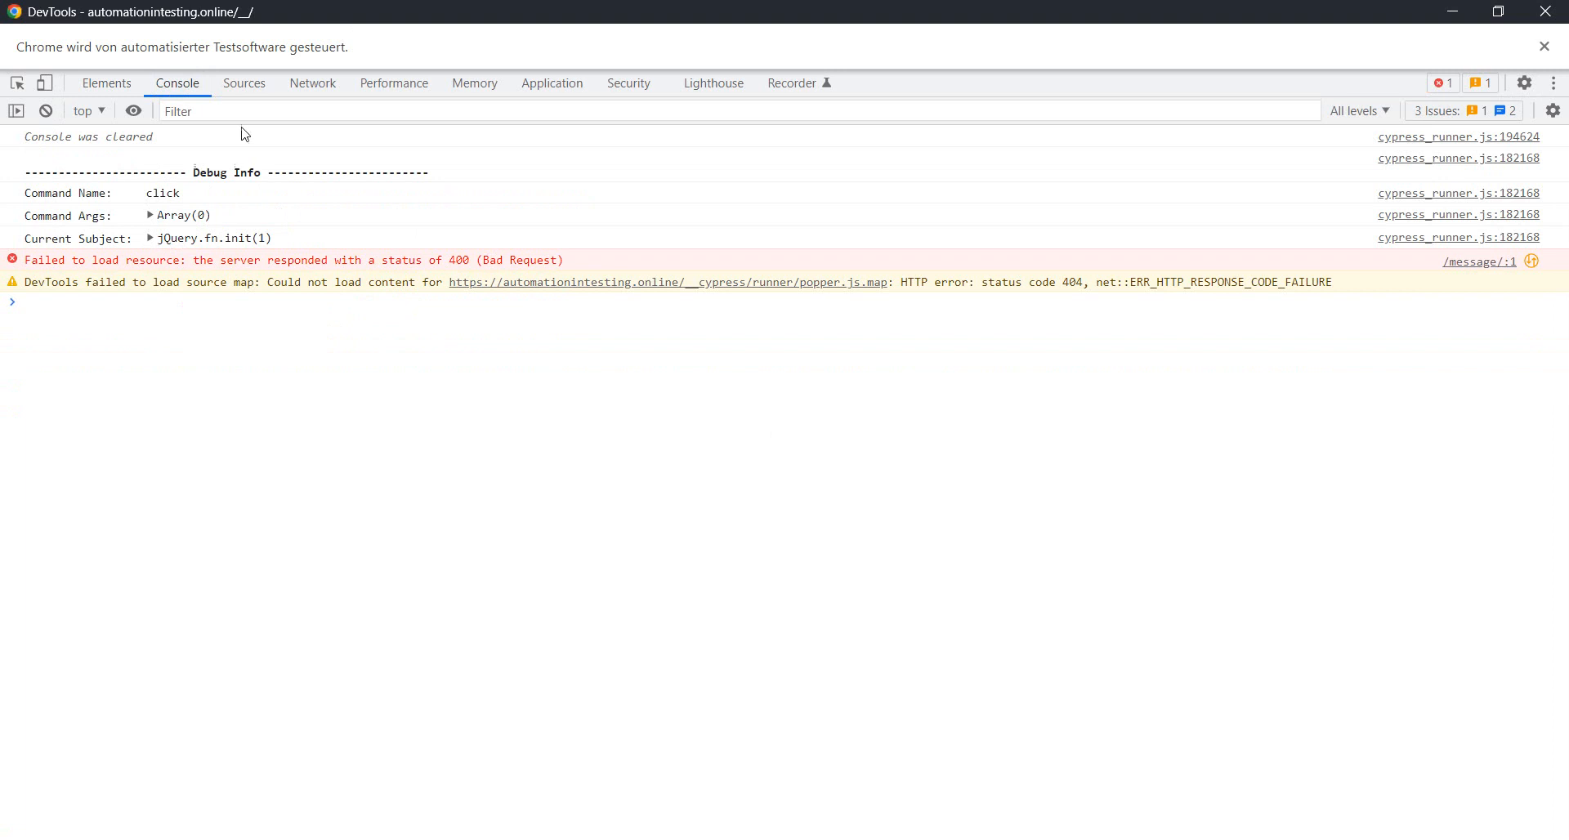
mouse_move(318, 20)
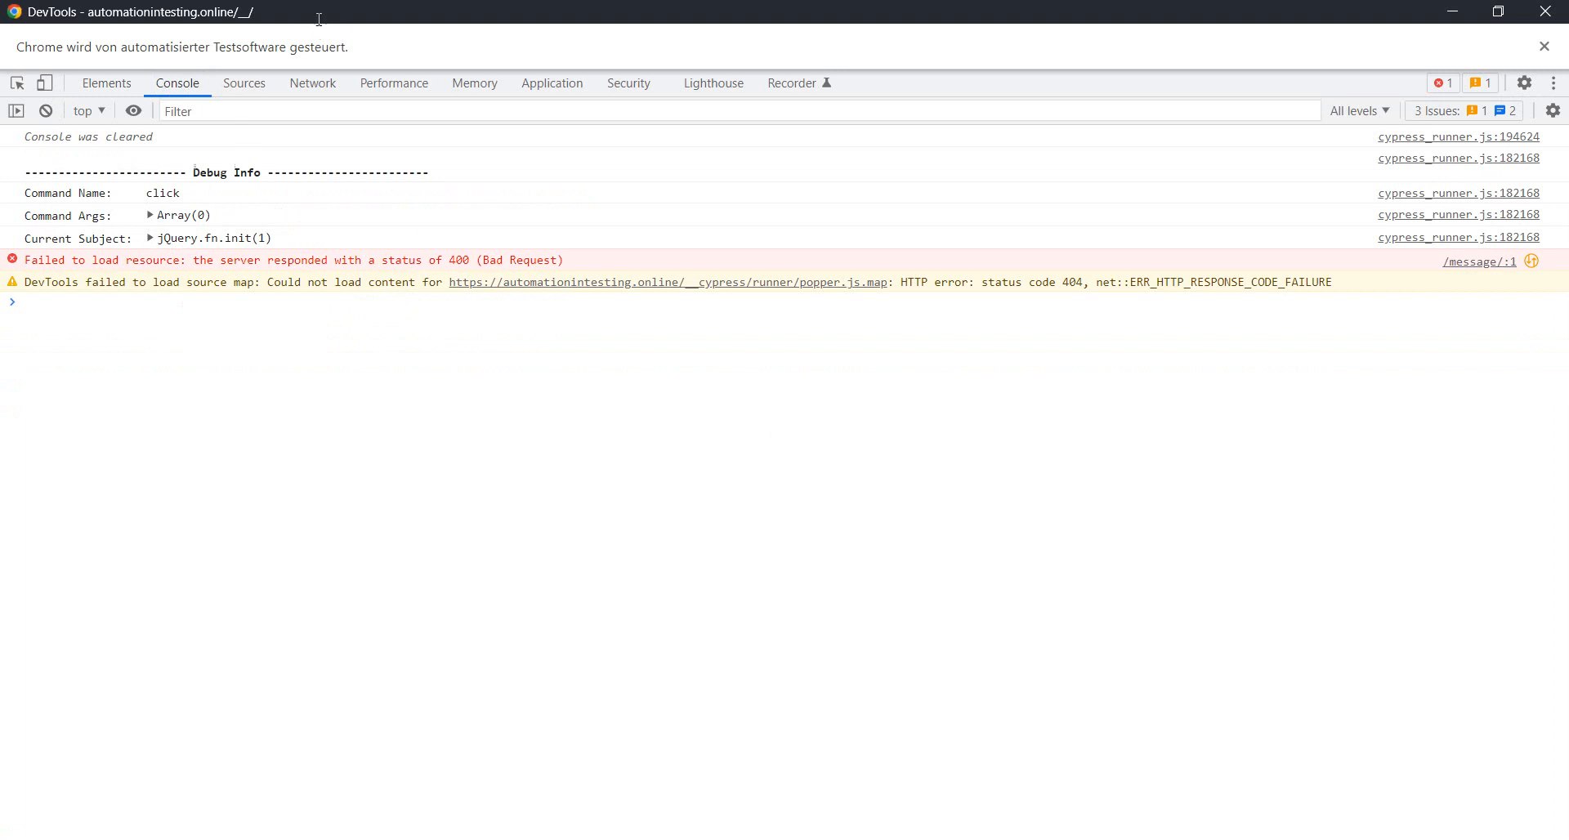
mouse_move(371, 283)
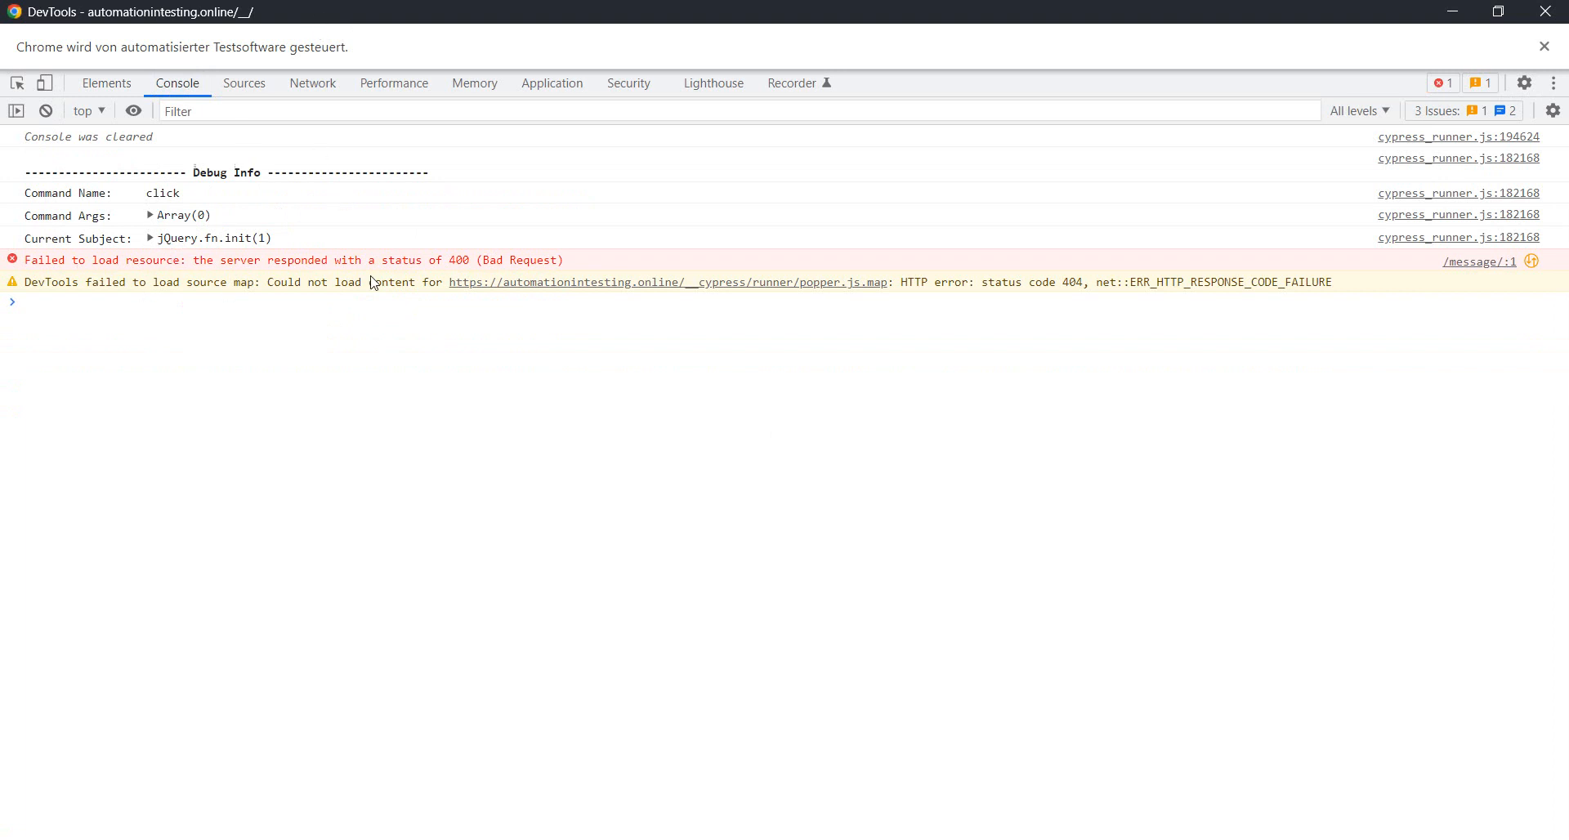
mouse_move(389, 265)
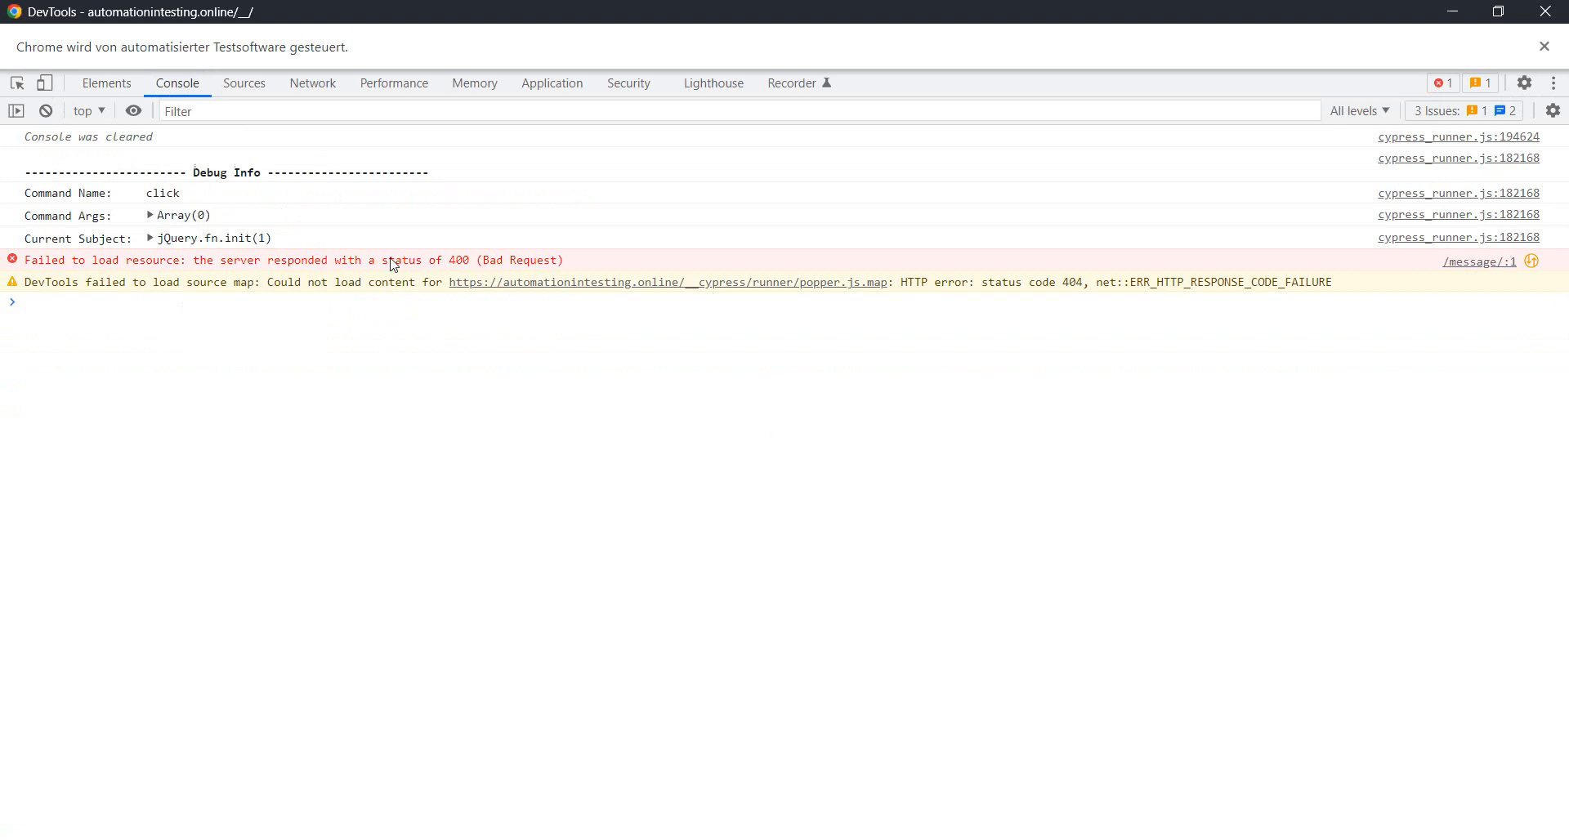
mouse_move(262, 260)
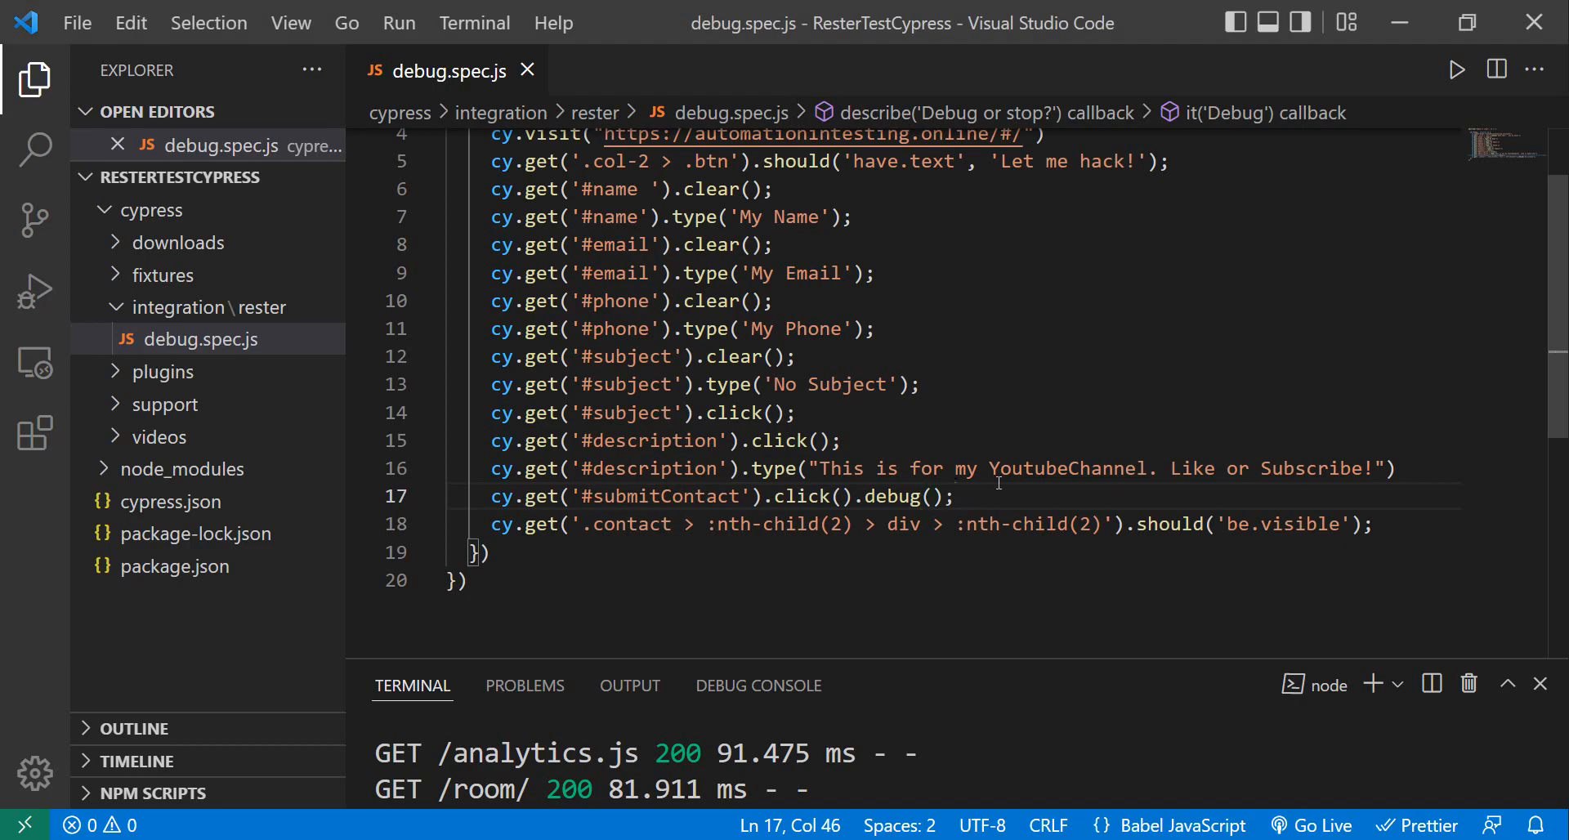
Step: Add cy.pause() on a new line after the debugged submit click and save
key("Enter")
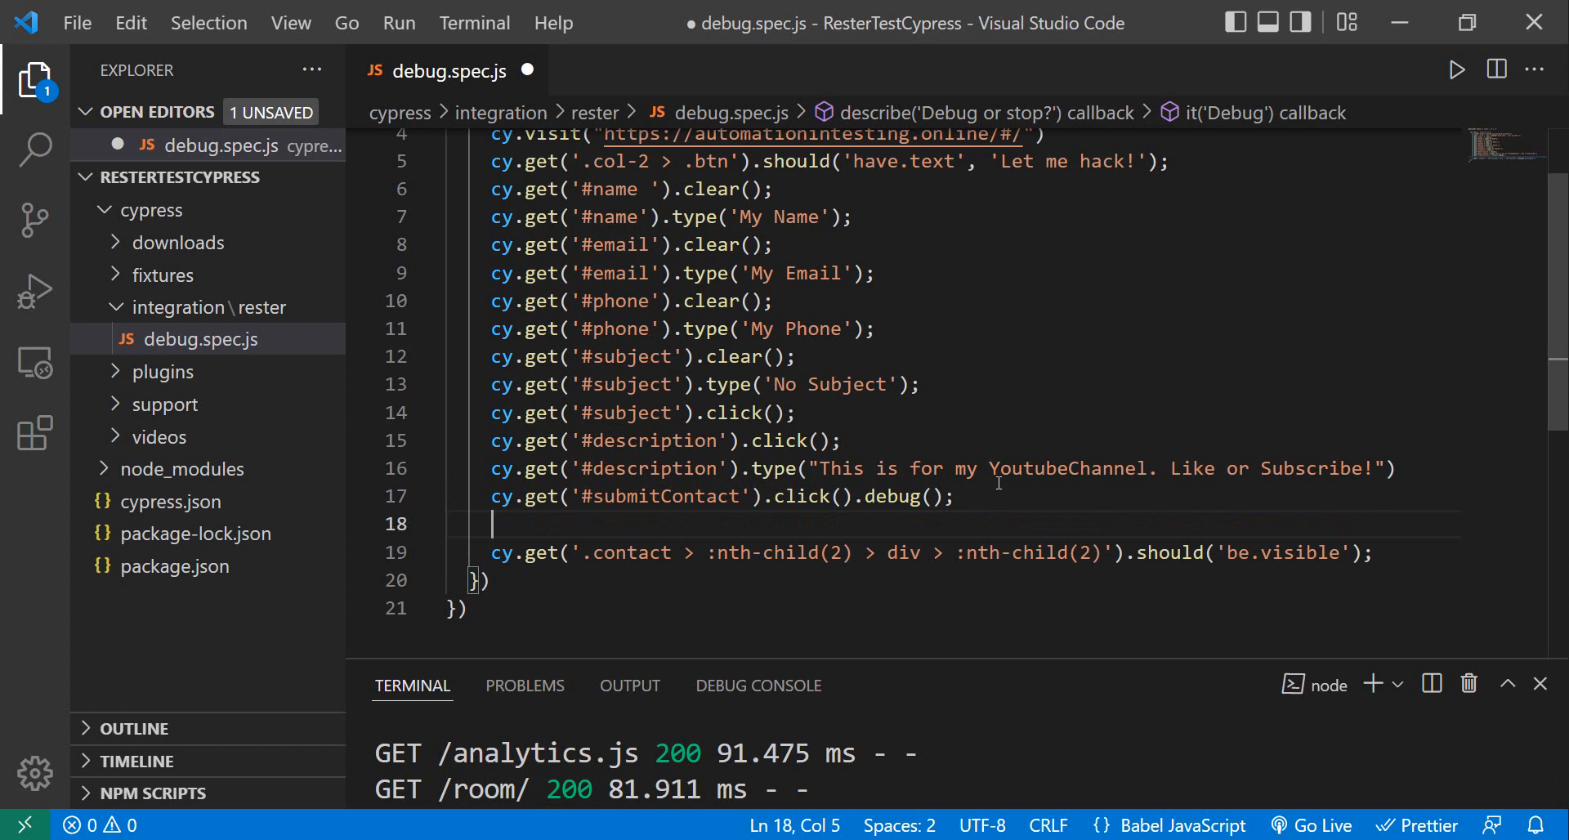
type("cy.pause(")
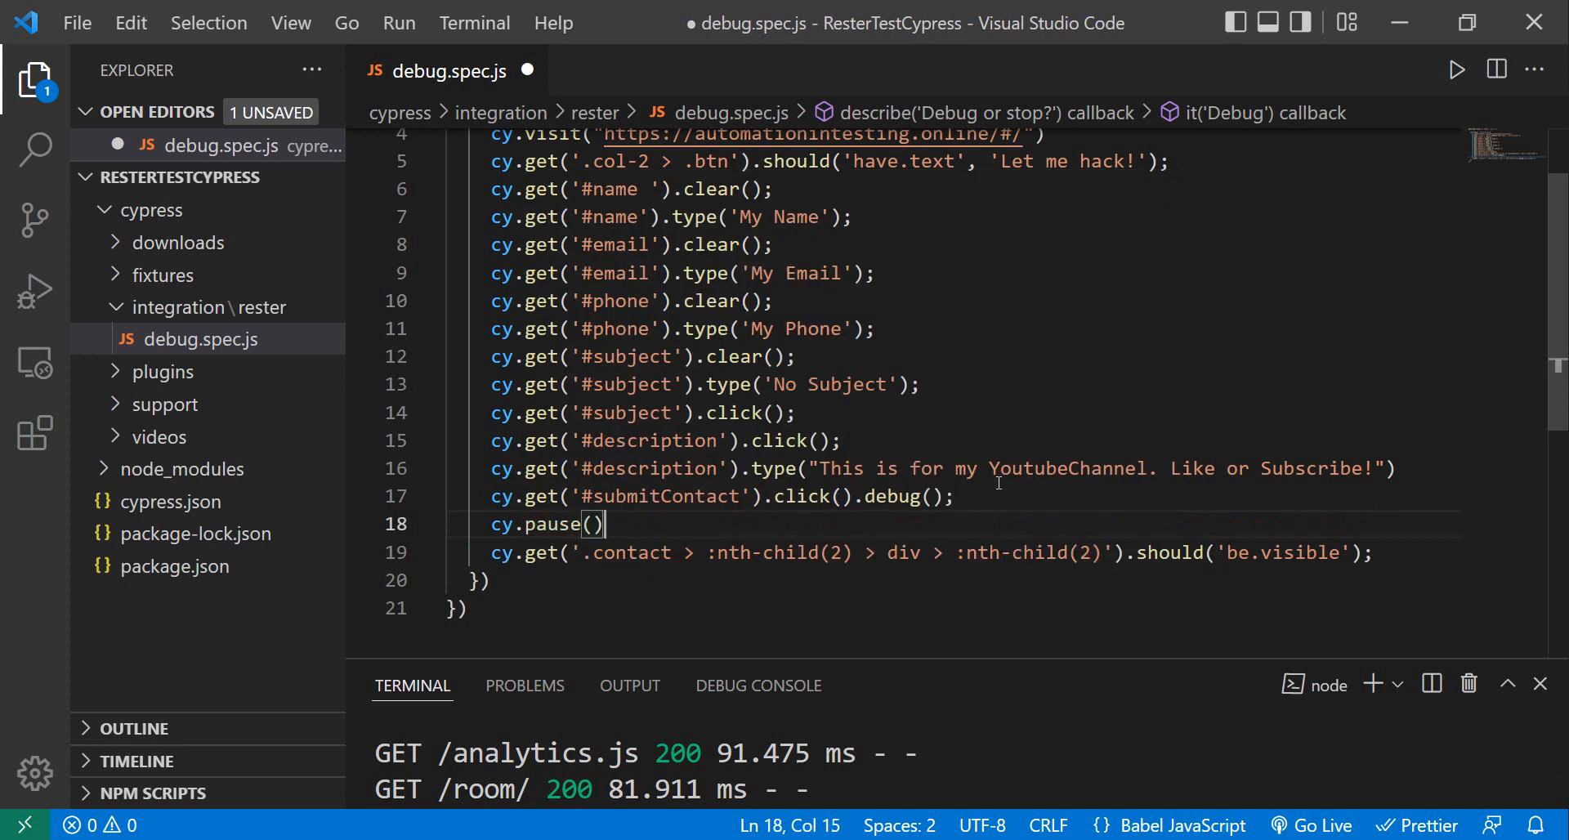
key("ctrl+s")
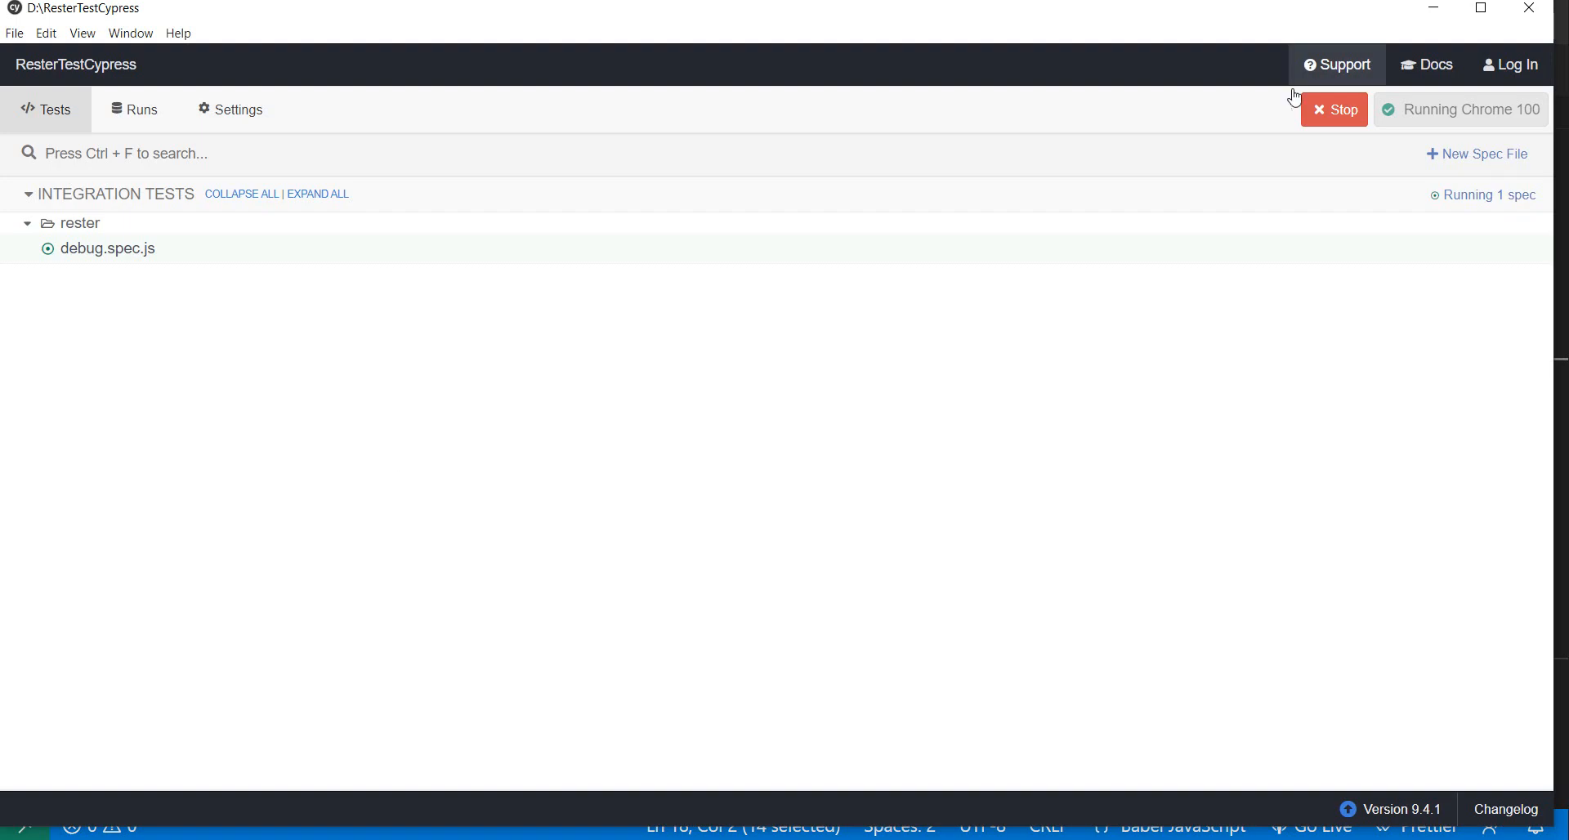
Step: Stop the running browser and relaunch debug.spec.js in Chrome 100
left_click(1334, 110)
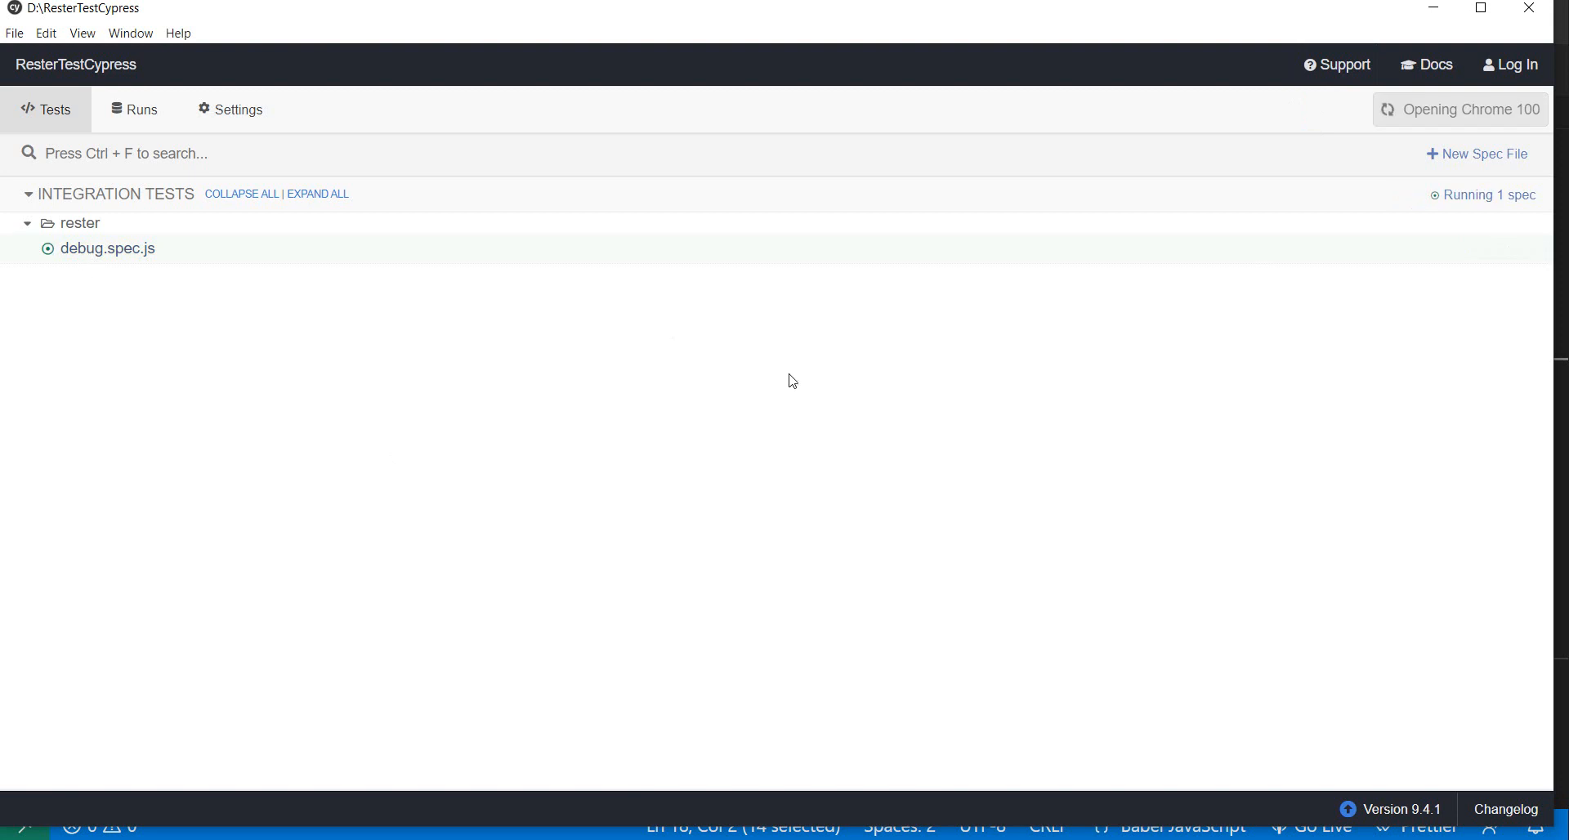
left_click(106, 248)
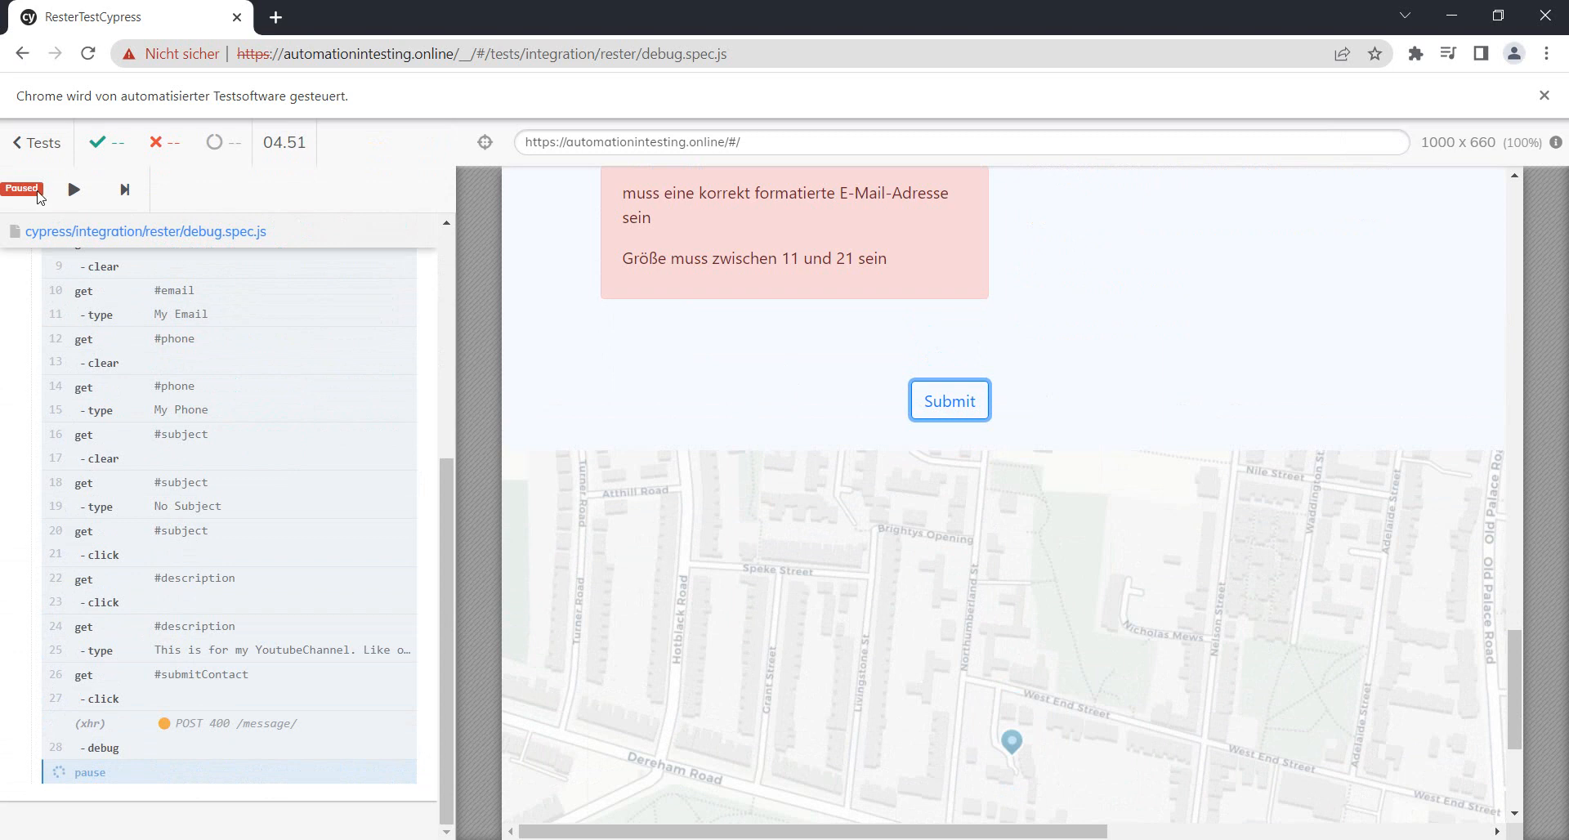
mouse_move(736, 600)
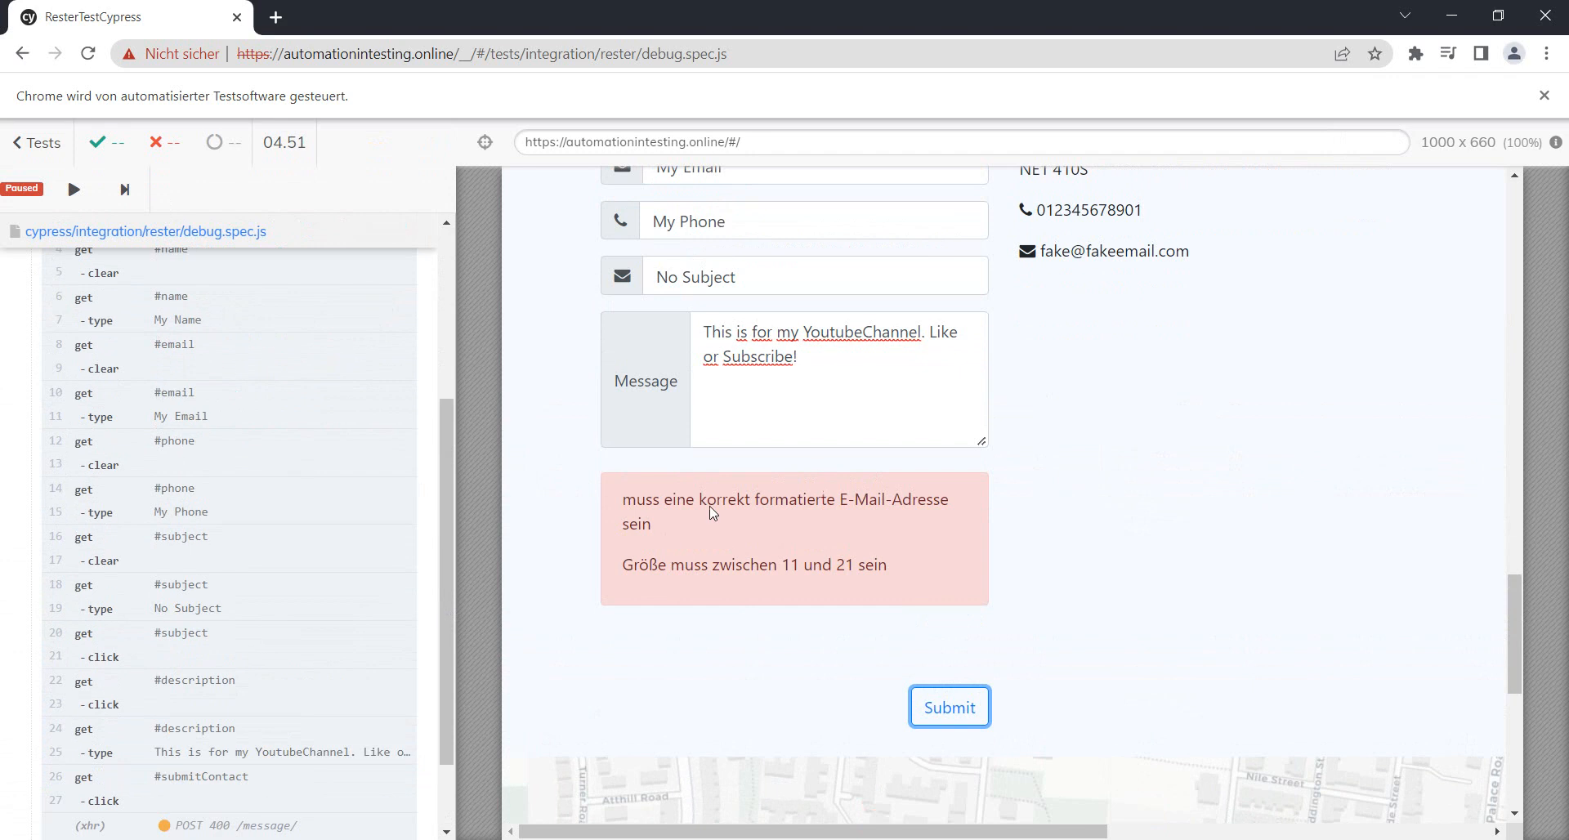
mouse_move(879, 481)
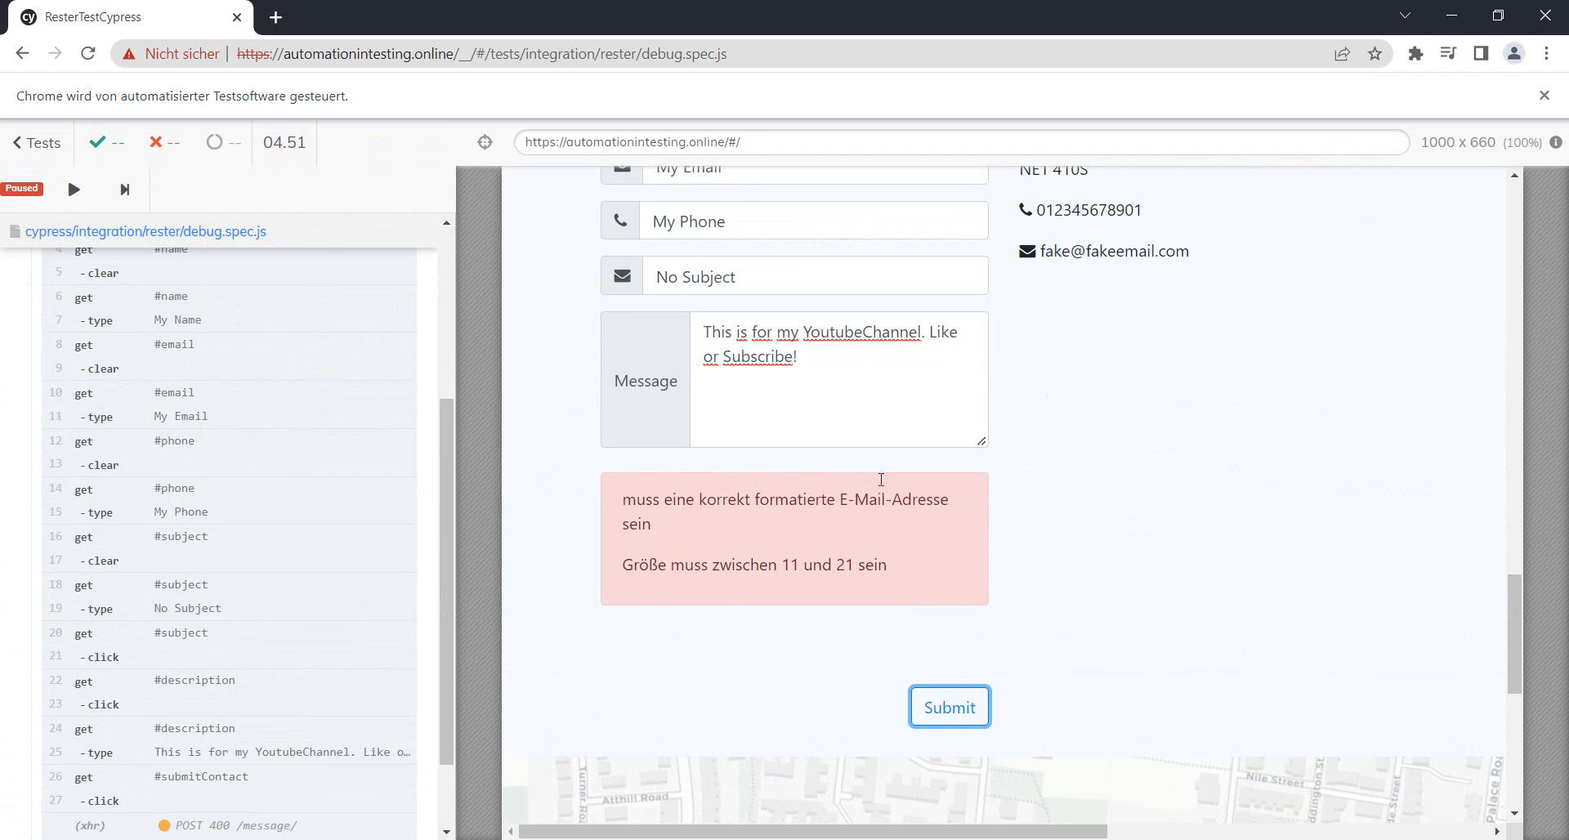
mouse_move(1038, 534)
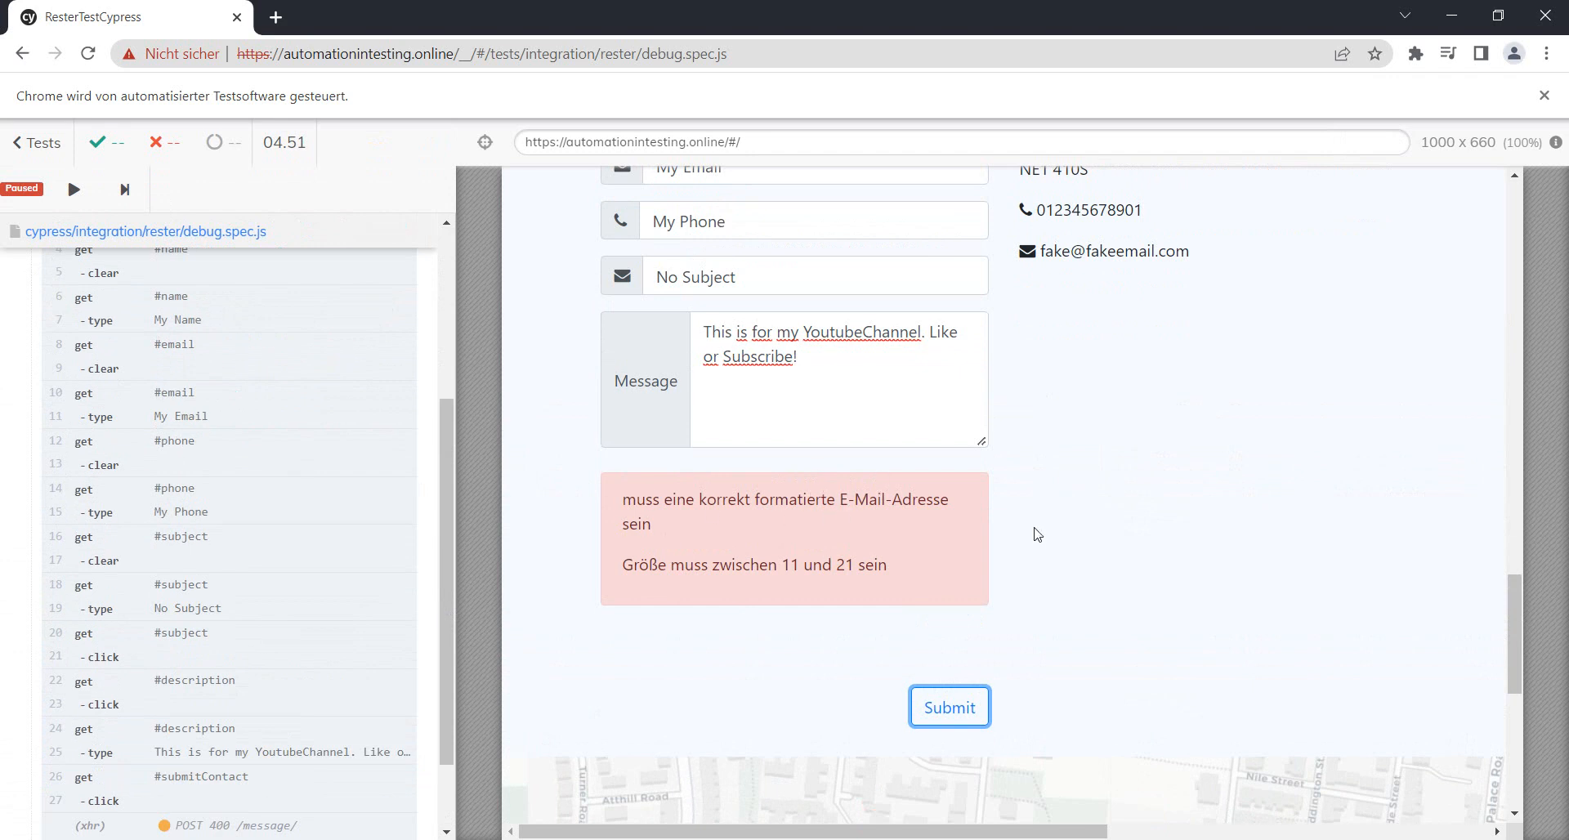
Step: Scroll the paused preview up to the filled form and its two validation errors
scroll("up", 3)
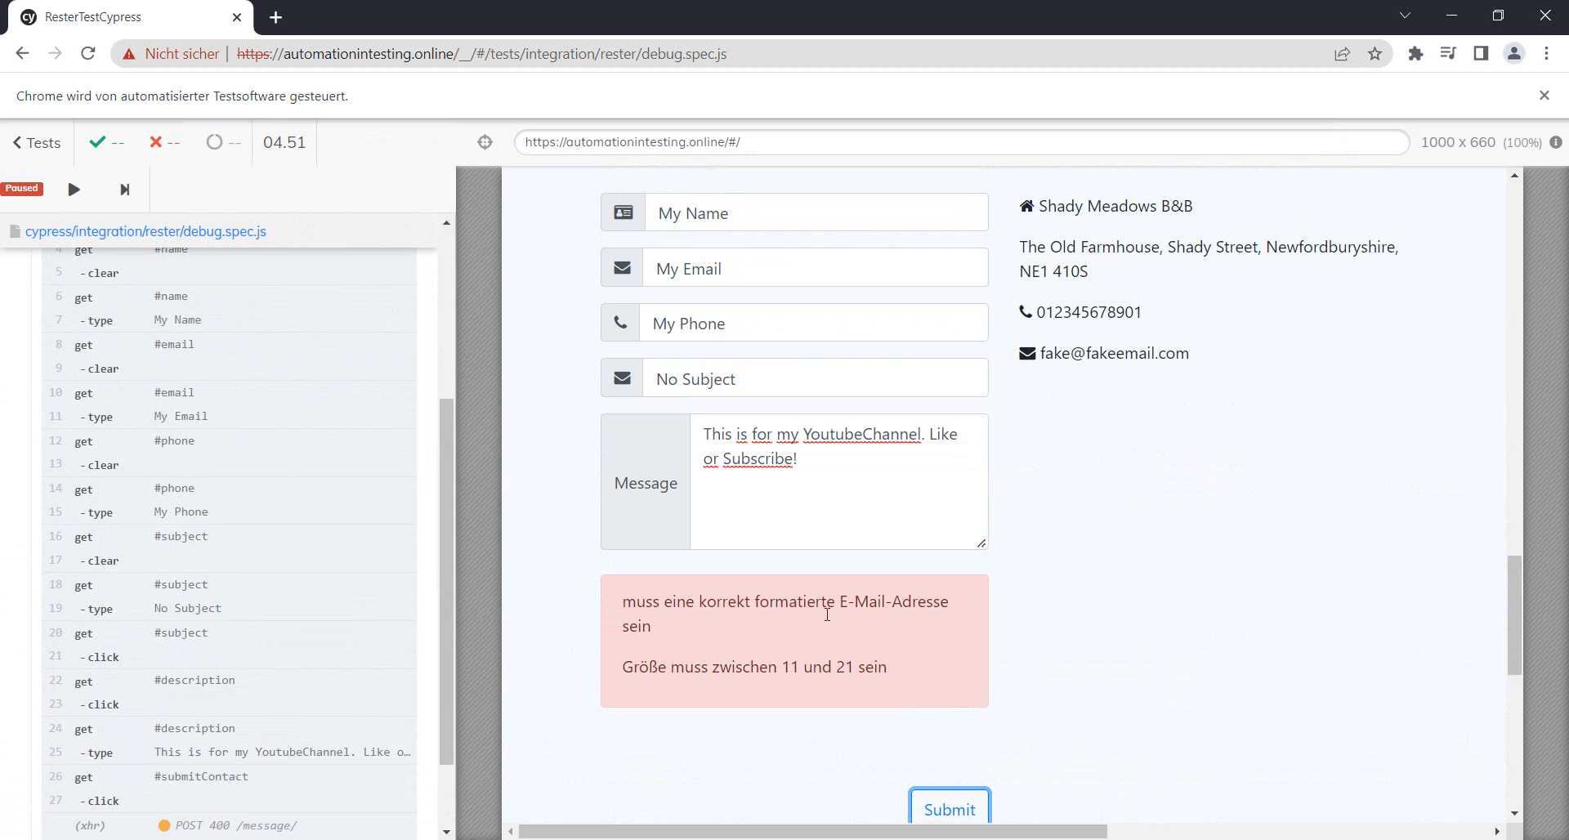
mouse_move(791, 675)
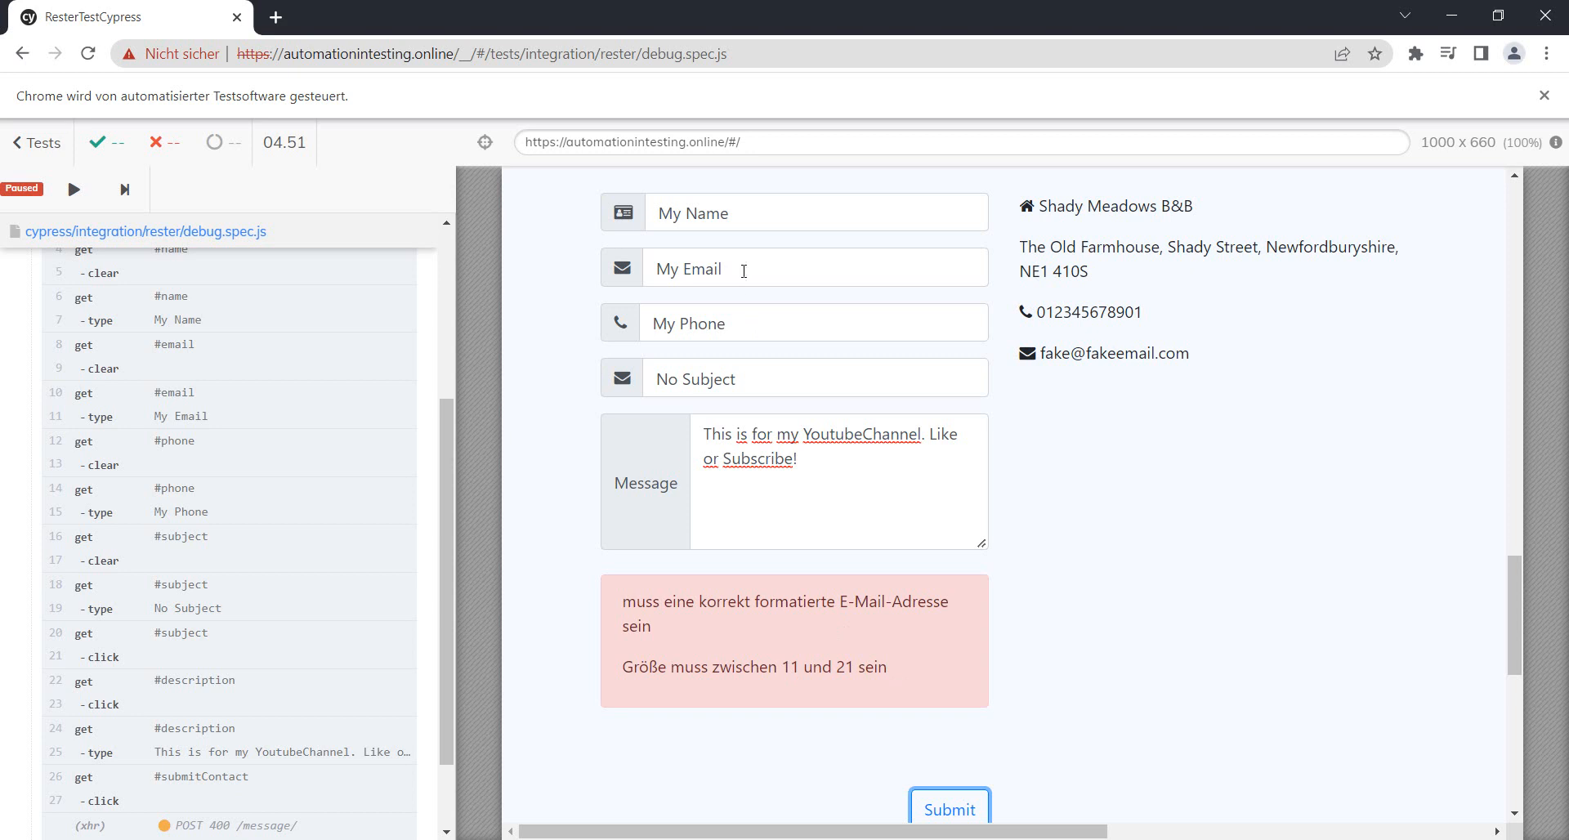
type("test@test.com")
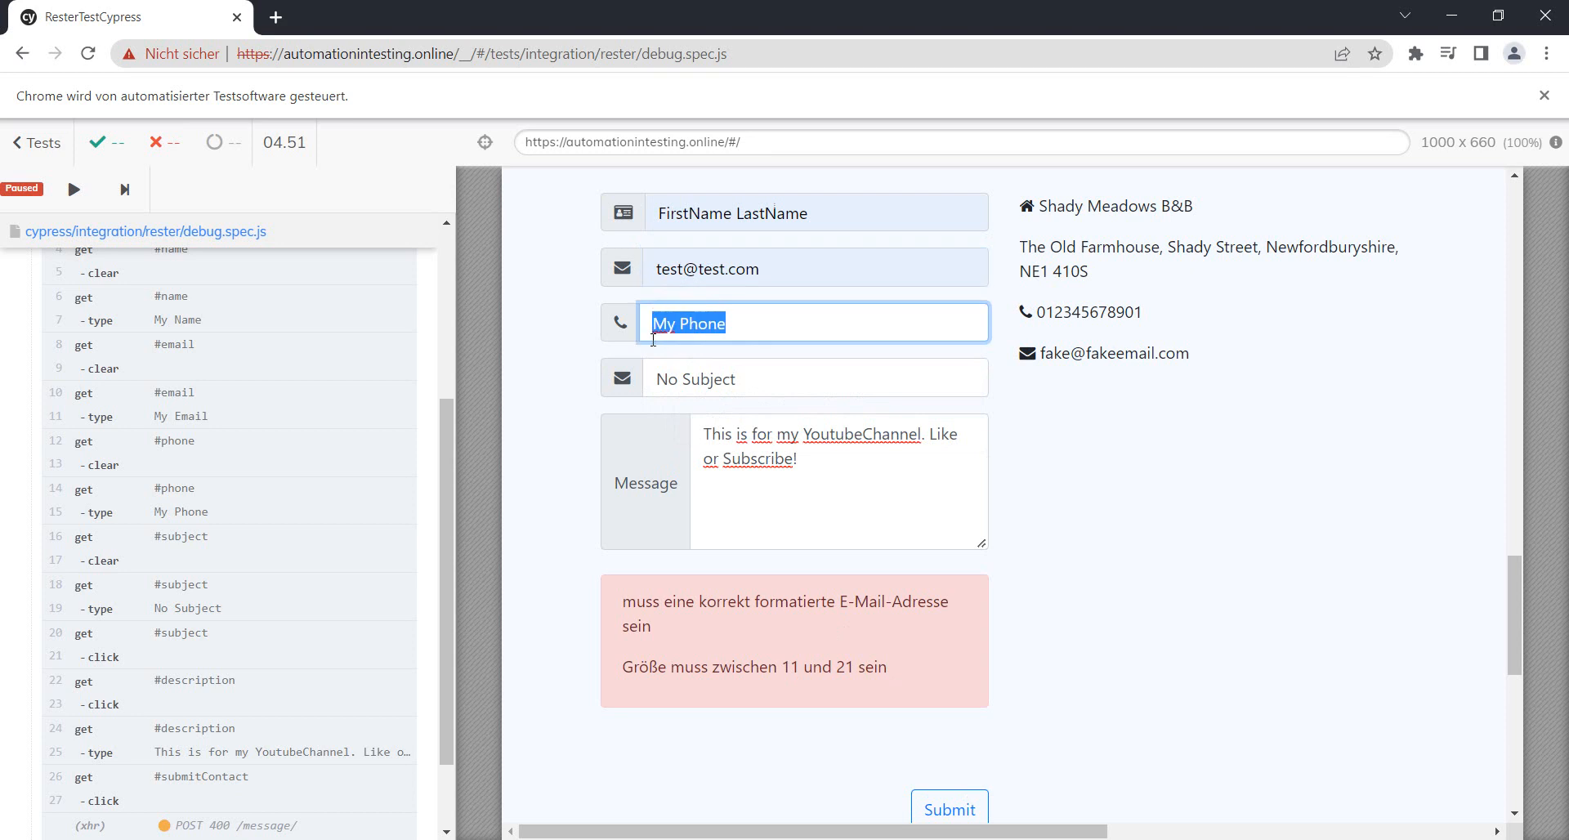
type("123")
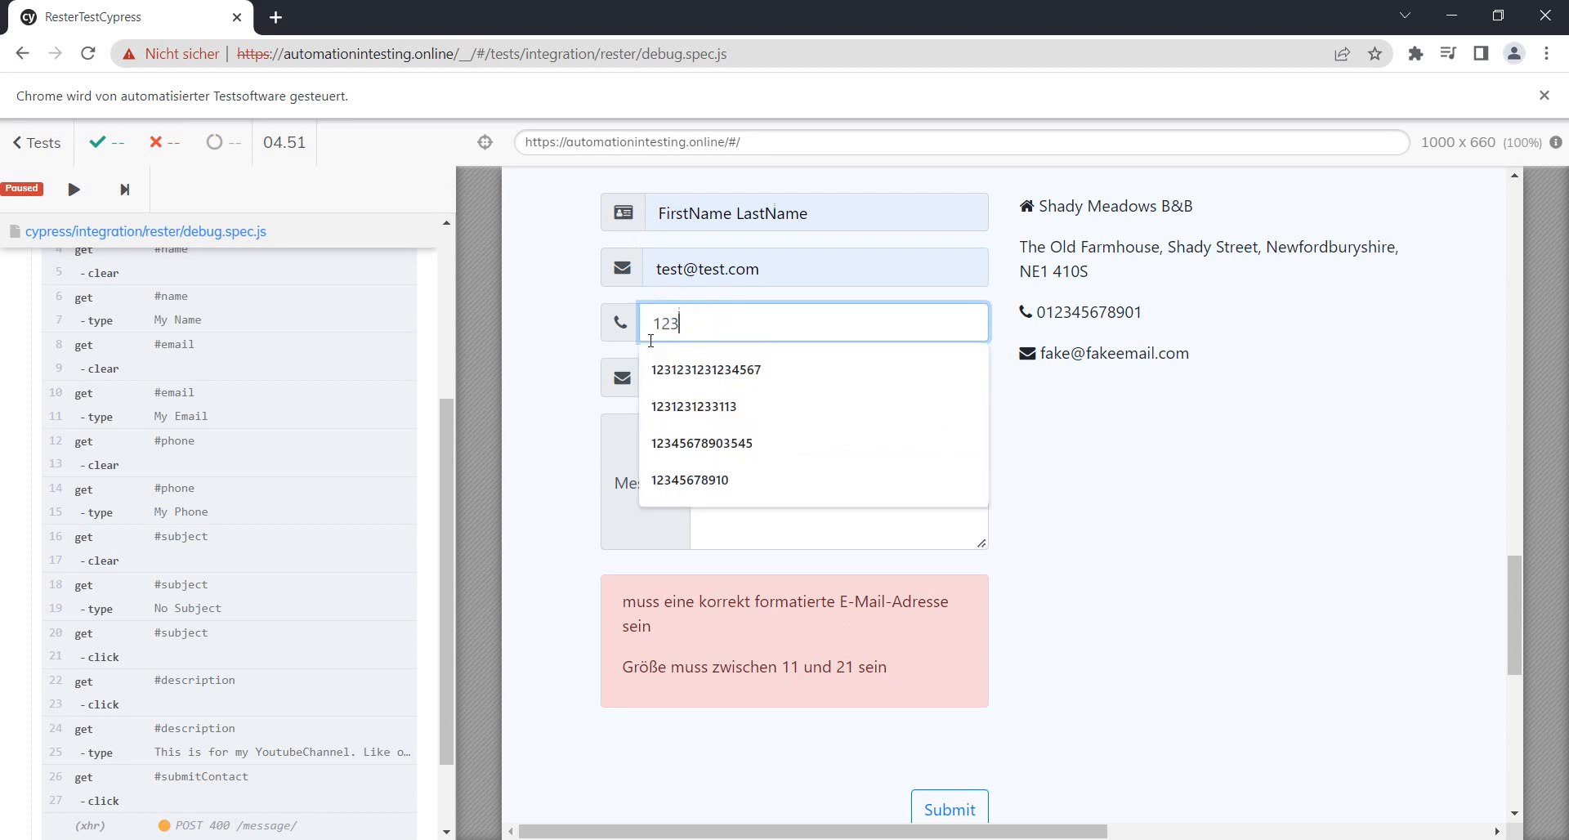
left_click(706, 369)
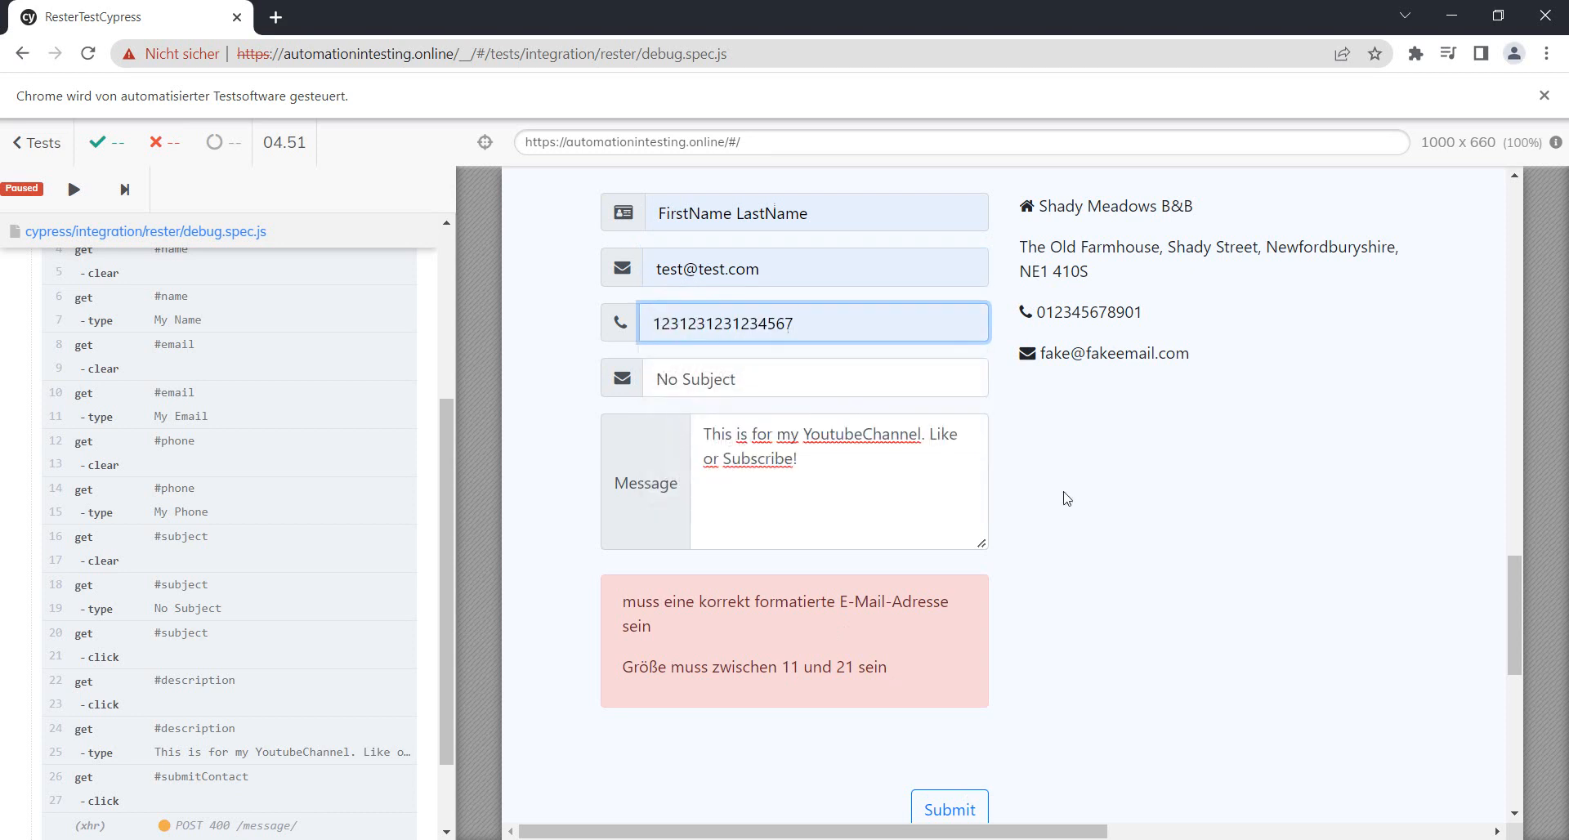
scroll("down", 3)
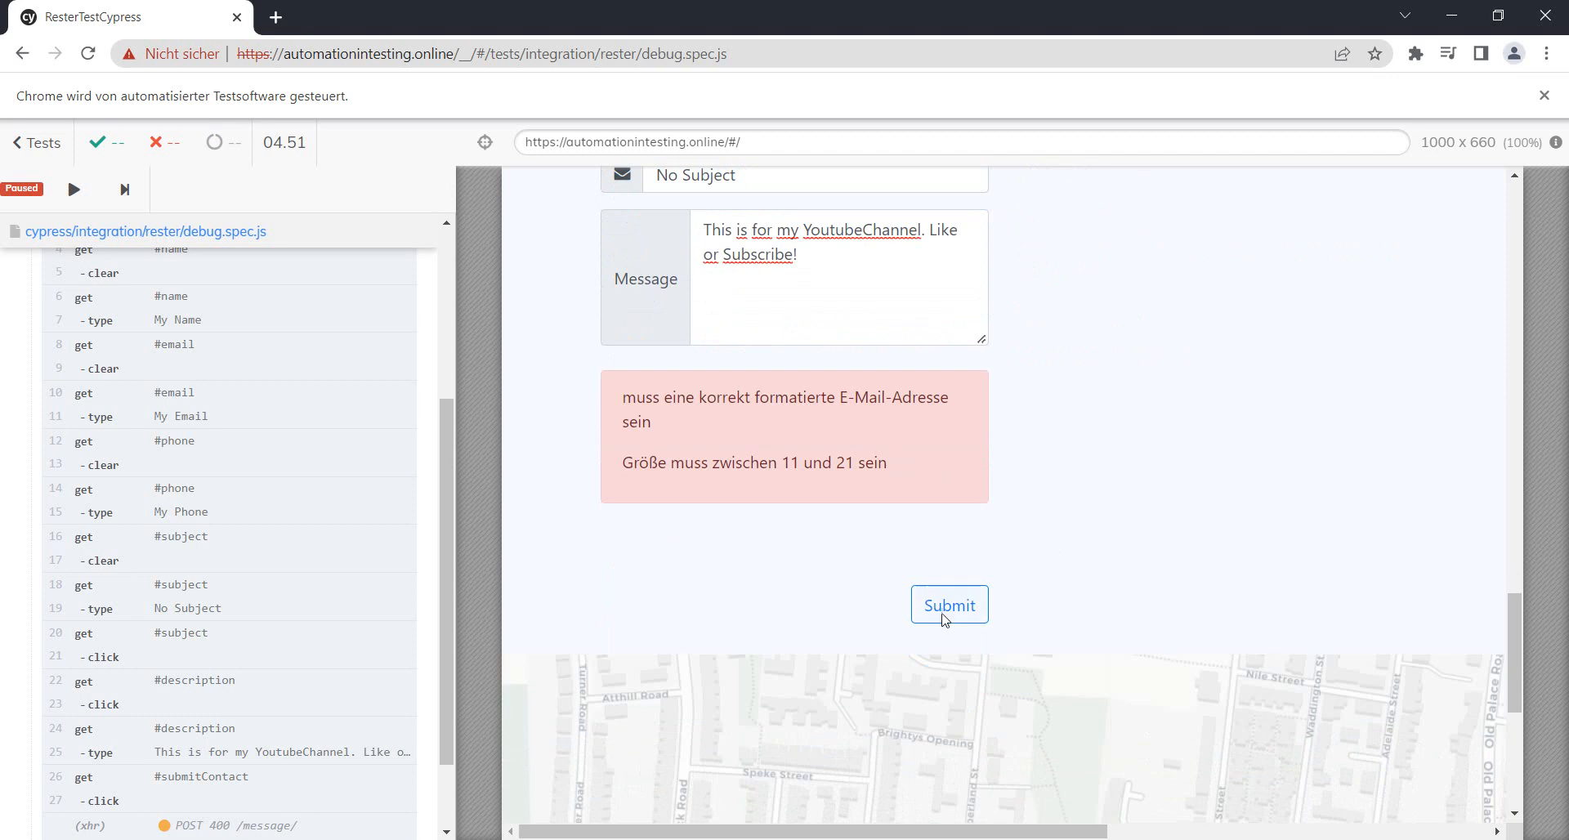
left_click(948, 604)
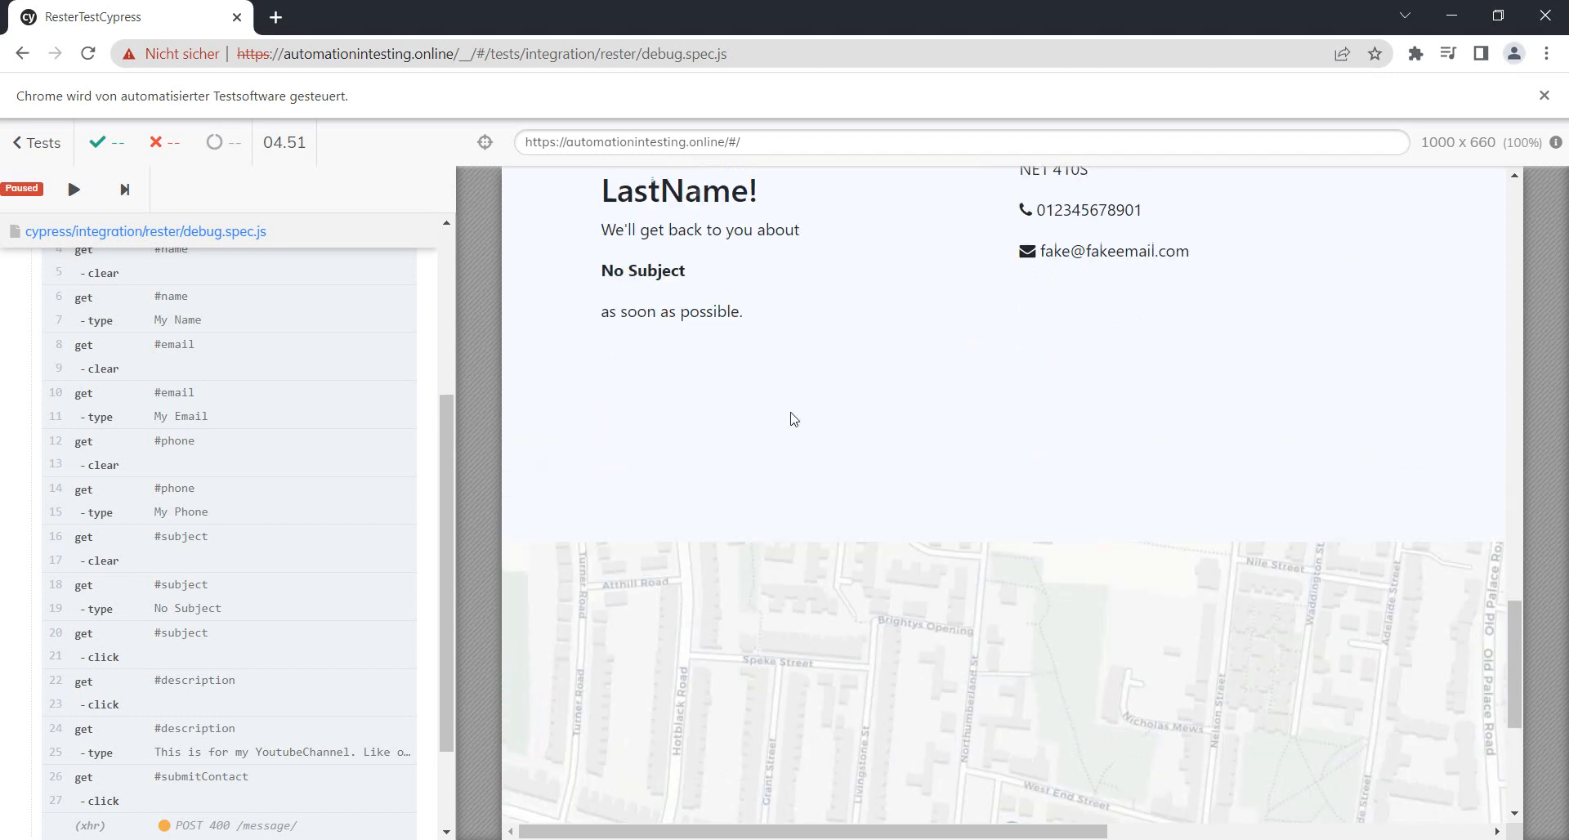
scroll("up", 3)
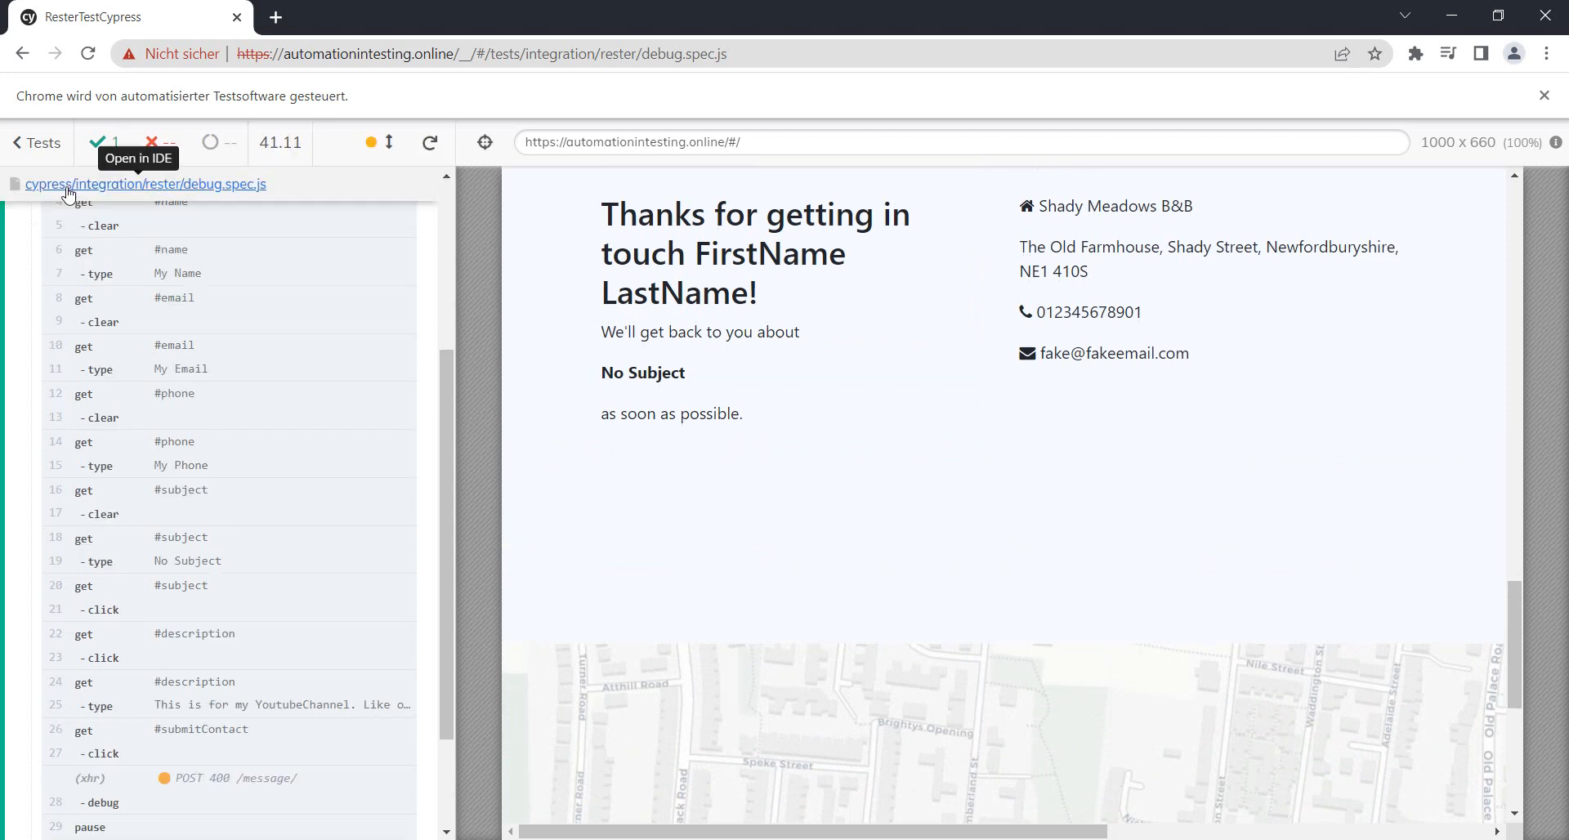
Step: Resume the paused run, then pin and unpin the subject-click snapshot to view the live page
left_click(200, 561)
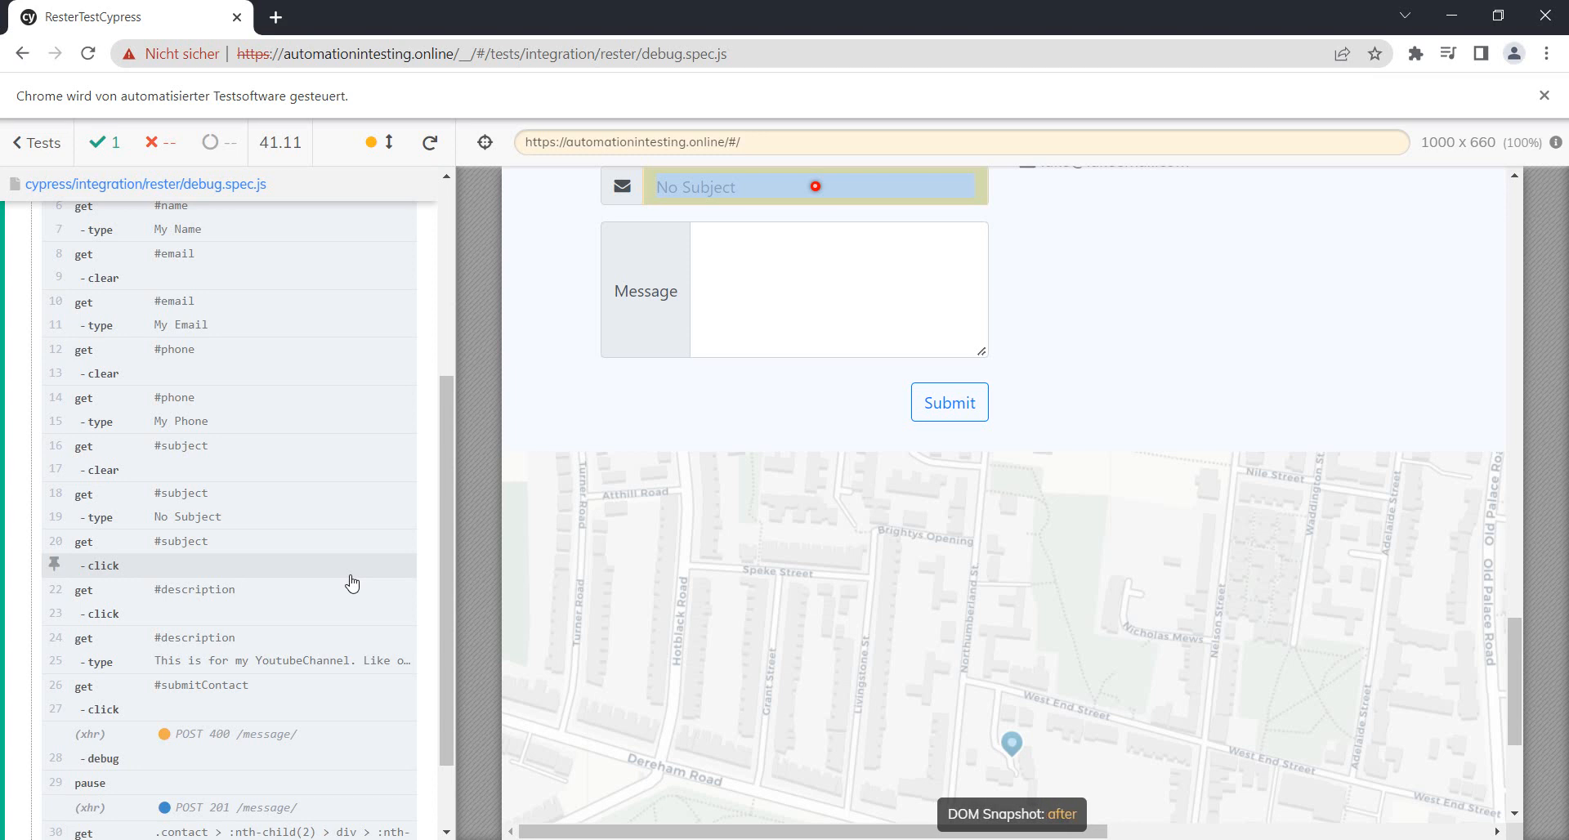
left_click(98, 563)
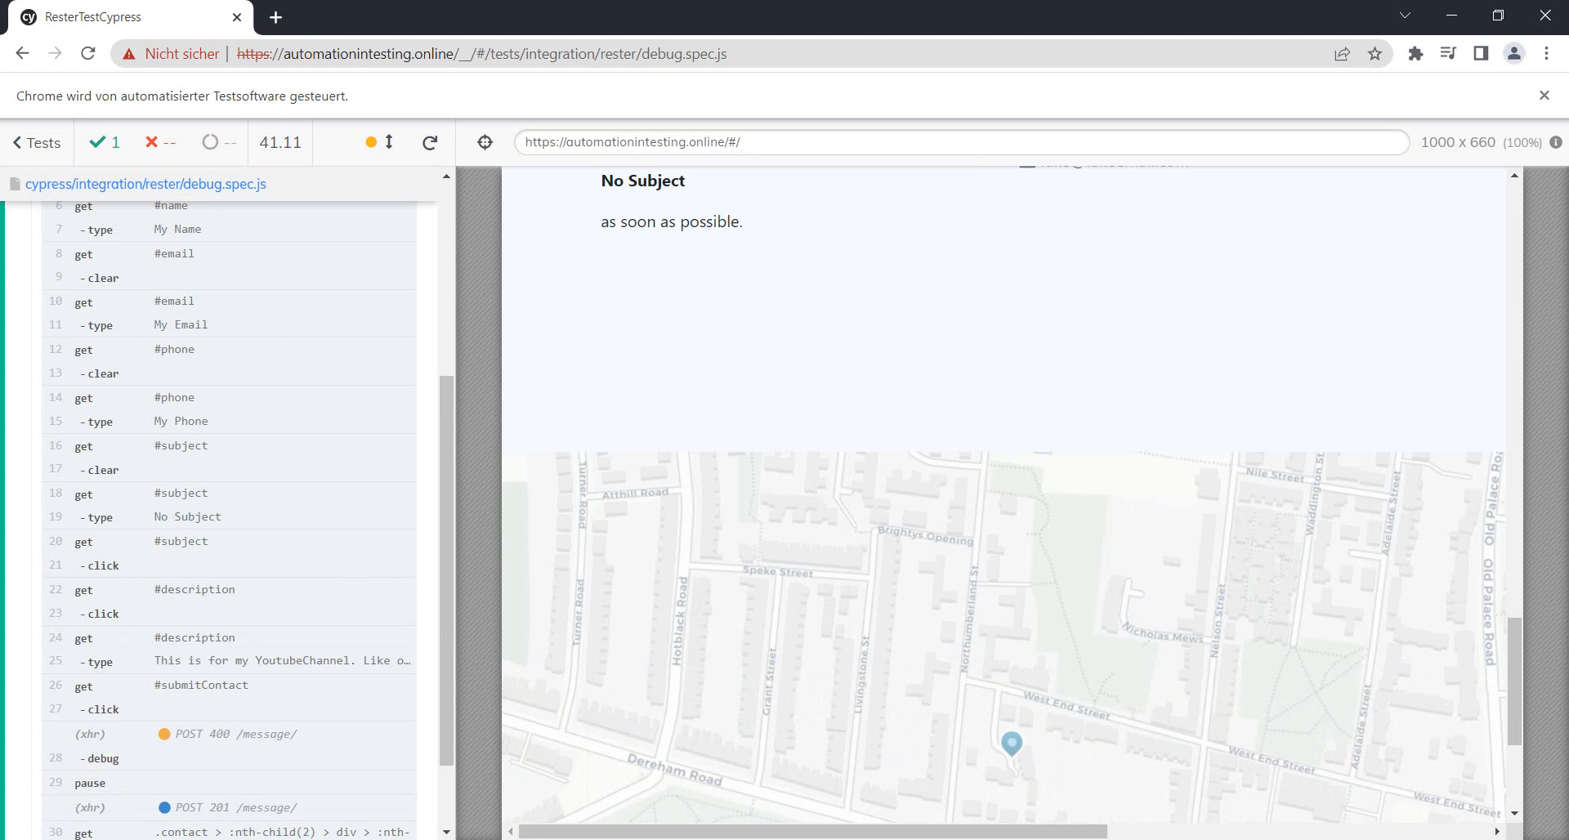